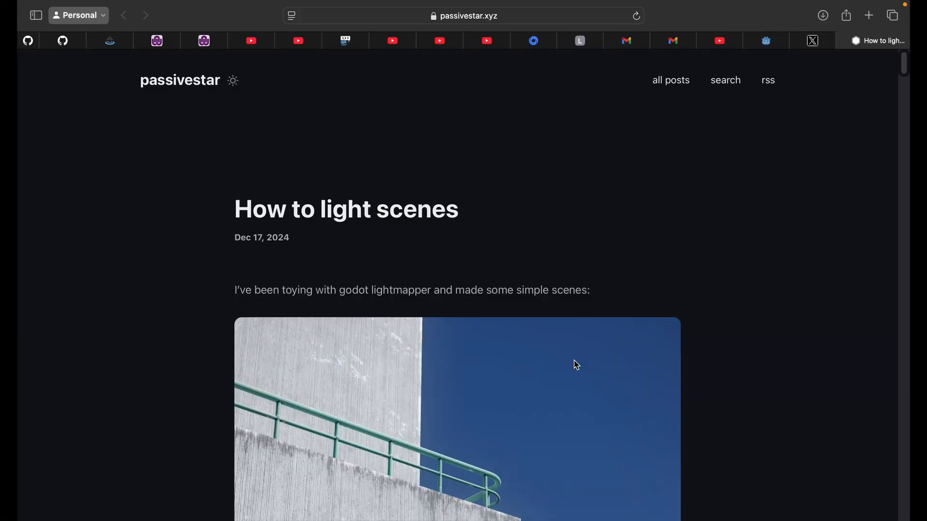
- Go back to the previous example render in the lighting post and scroll around it
{"action": "scroll", "scroll_direction": "down", "scroll_amount": 3}
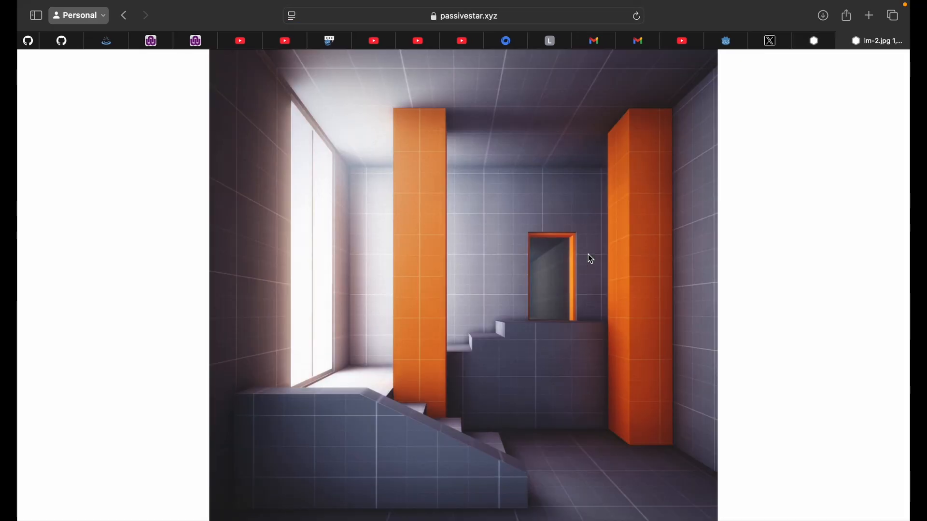
{"action": "mouse_move", "coordinate": [128, 15]}
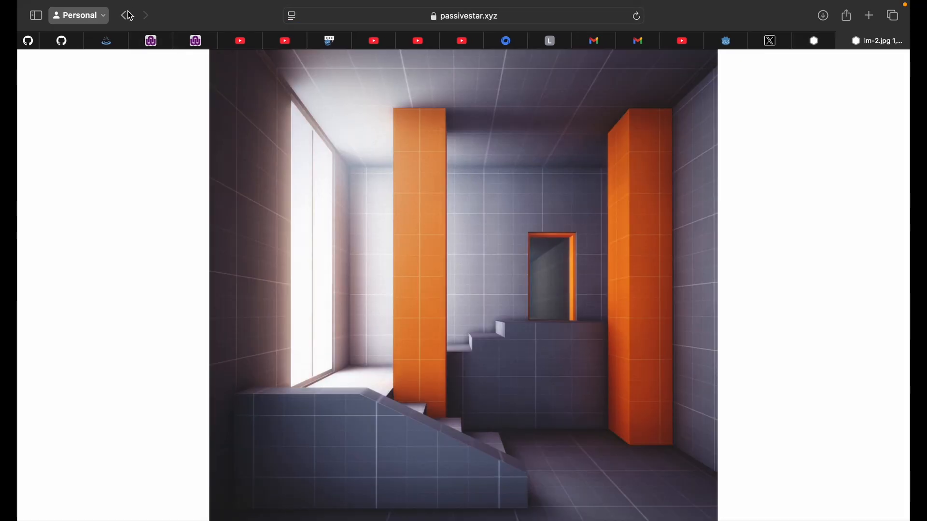
{"action": "left_click", "coordinate": [124, 15]}
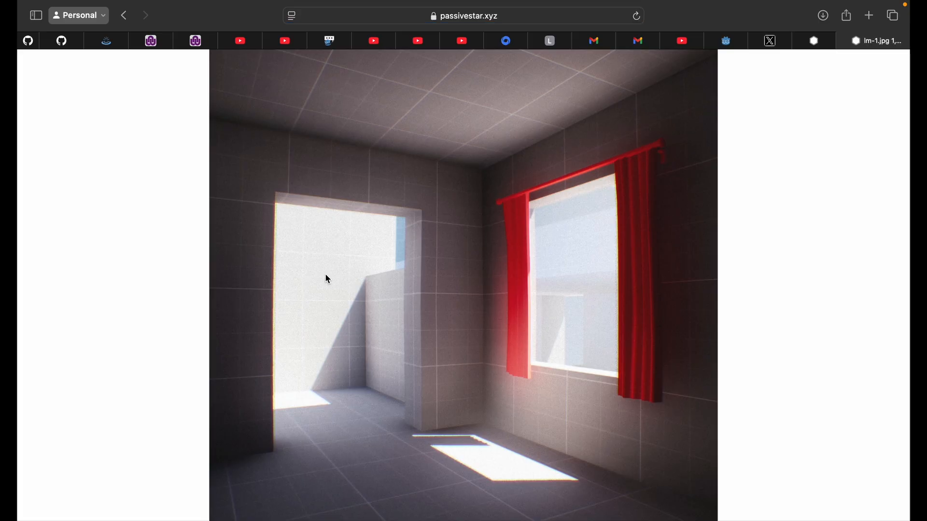
{"action": "mouse_move", "coordinate": [124, 13]}
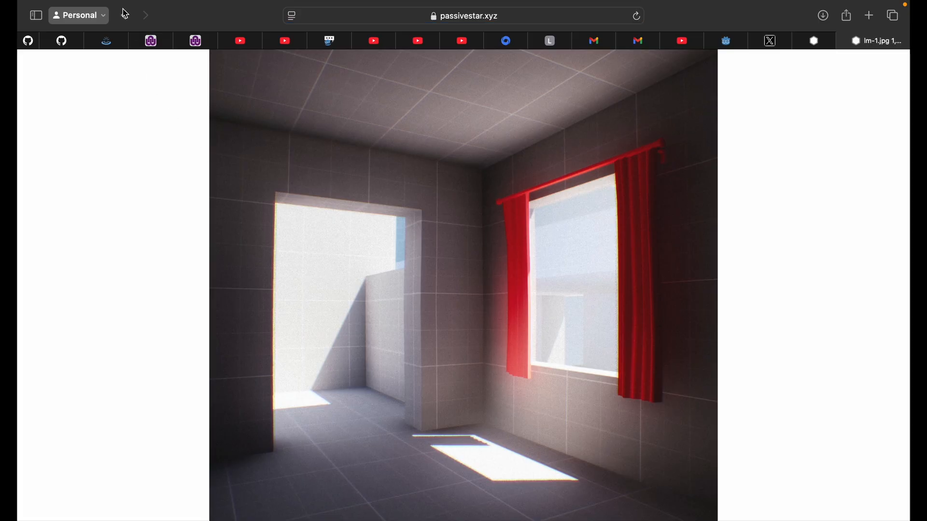
{"action": "scroll", "scroll_direction": "down", "scroll_amount": 3}
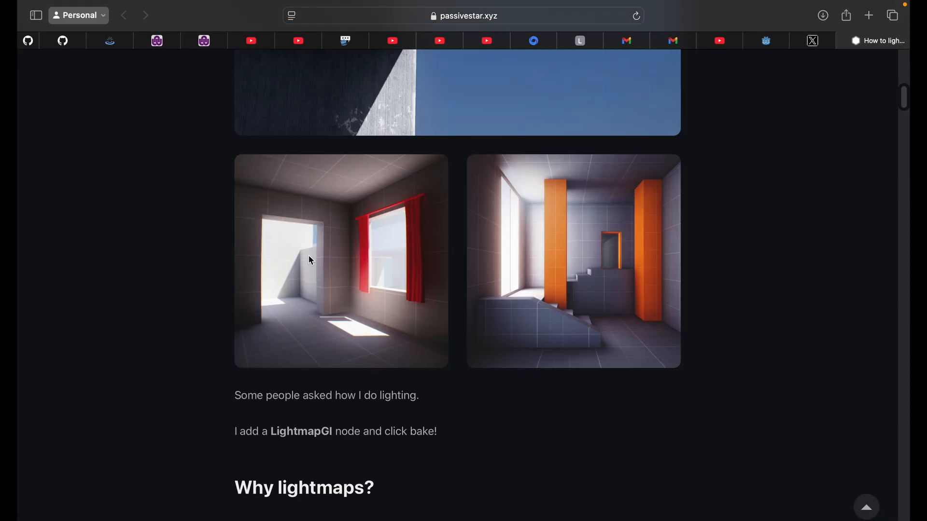
{"action": "scroll", "scroll_direction": "up", "scroll_amount": 3}
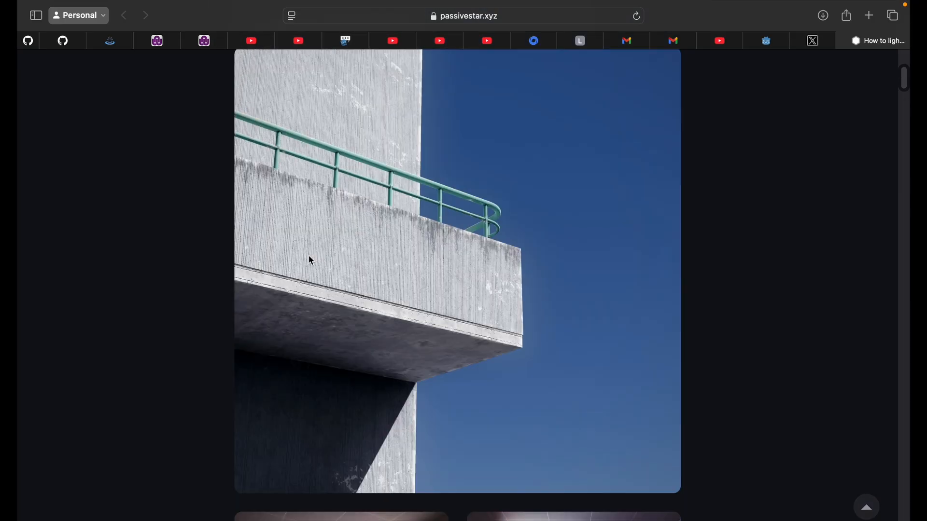
{"action": "scroll", "scroll_direction": "up", "scroll_amount": 3}
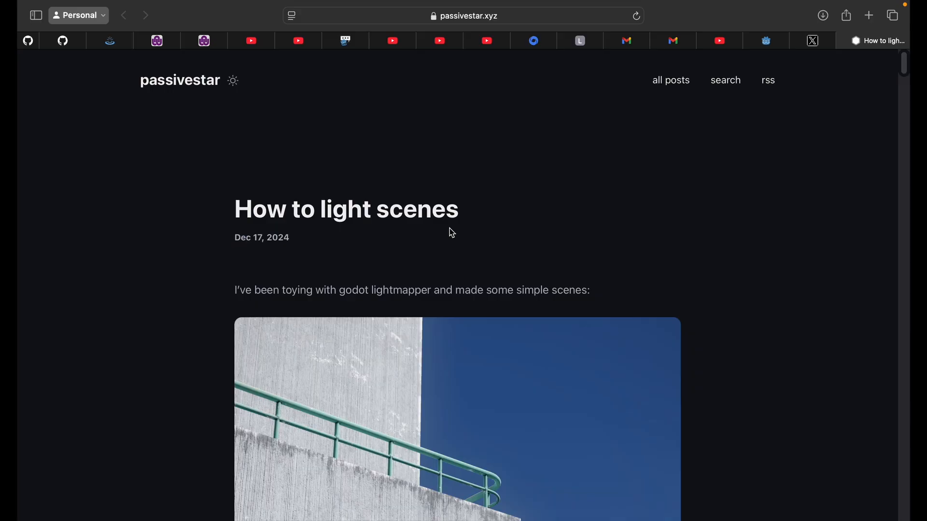
- Scroll the post past 'Why lightmaps?' and the LightmapGI results, returning to the Indoors section
{"action": "scroll", "scroll_direction": "down", "scroll_amount": 3}
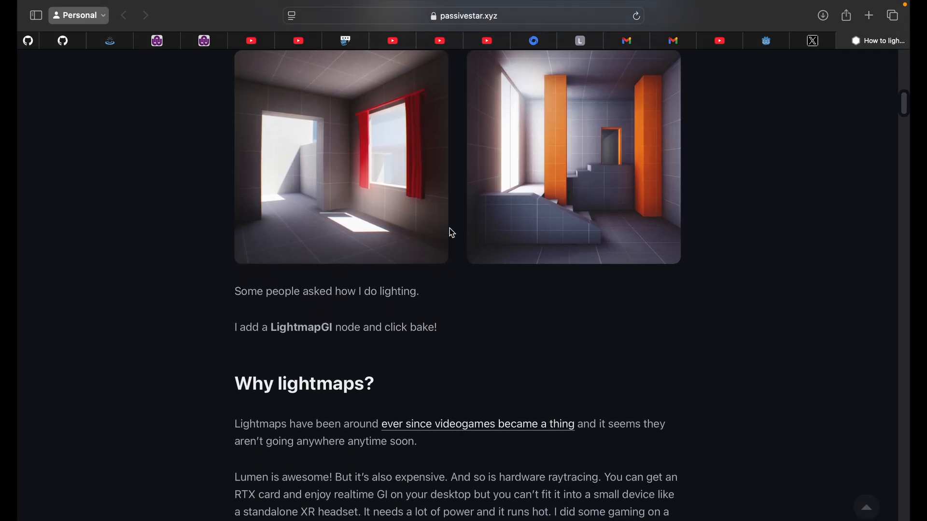
{"action": "scroll", "scroll_direction": "down", "scroll_amount": 3}
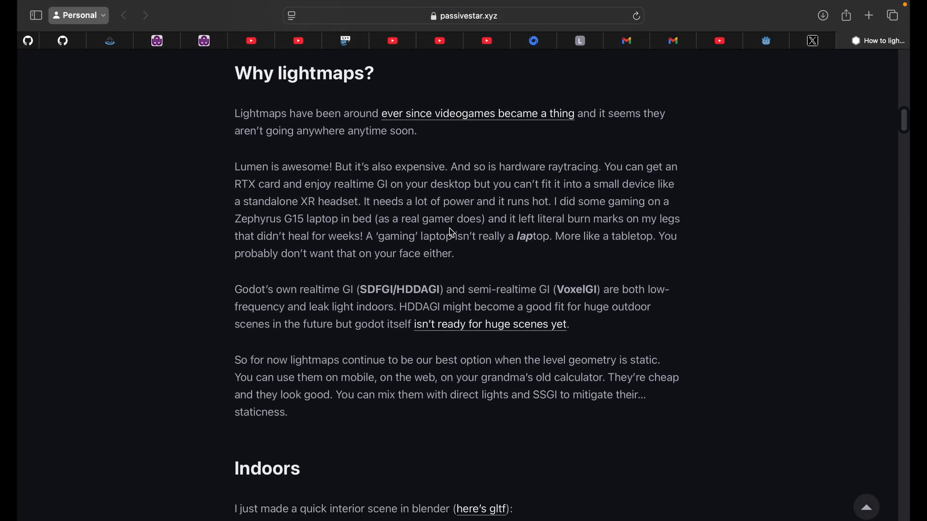
{"action": "scroll", "scroll_direction": "down", "scroll_amount": 3}
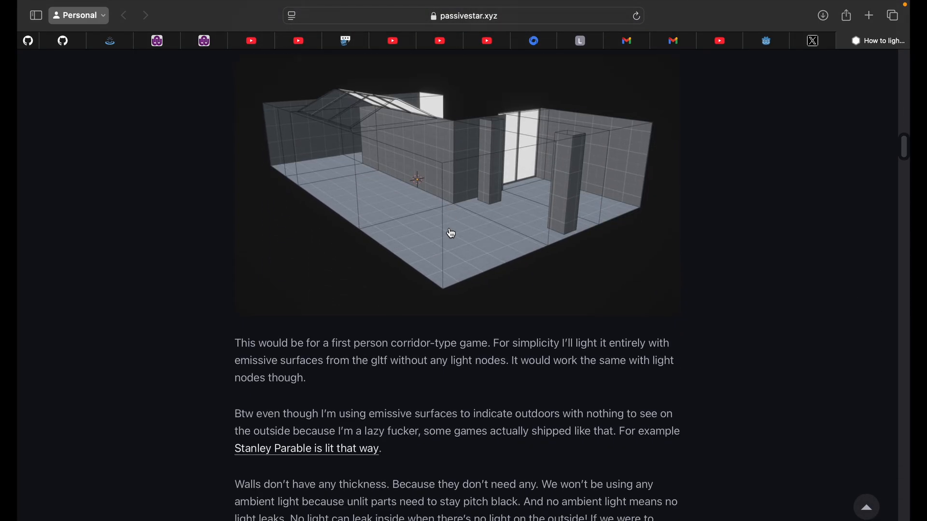
{"action": "scroll", "scroll_direction": "down", "scroll_amount": 3}
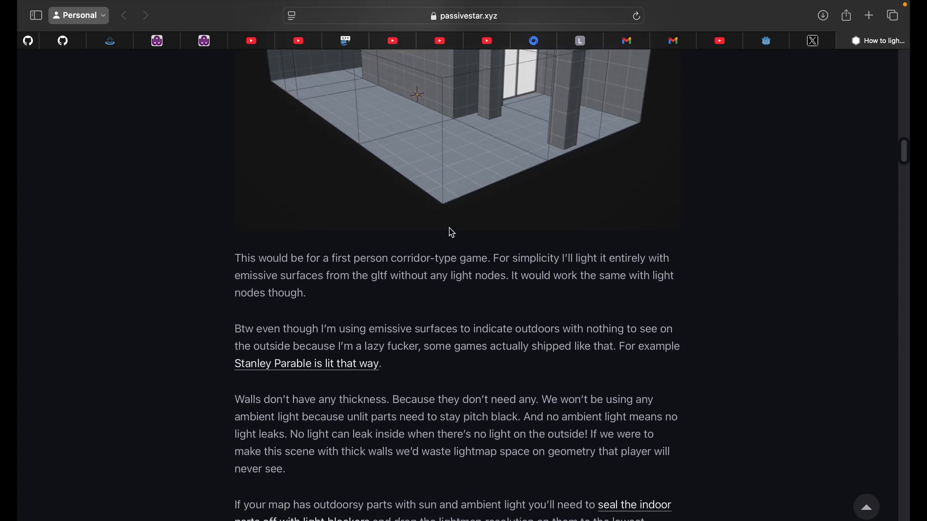
{"action": "scroll", "scroll_direction": "up", "scroll_amount": 3}
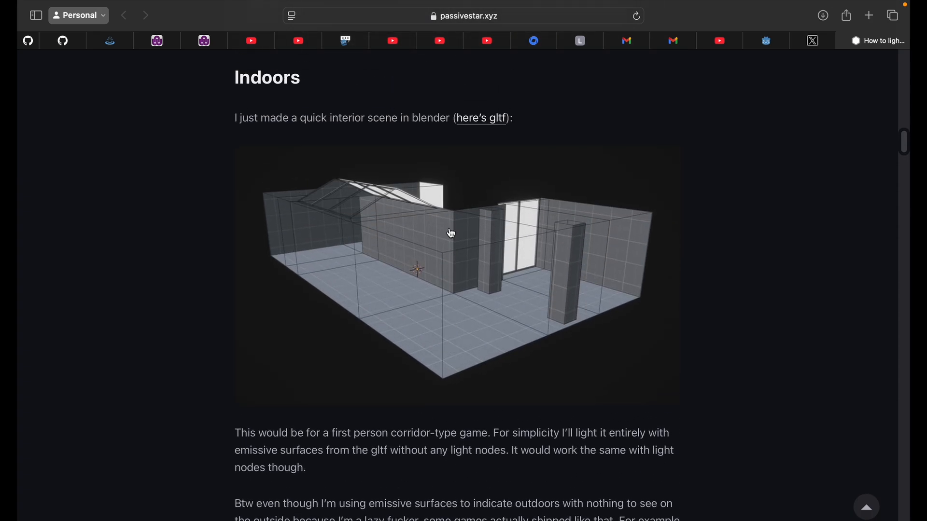
{"action": "scroll", "scroll_direction": "down", "scroll_amount": 3}
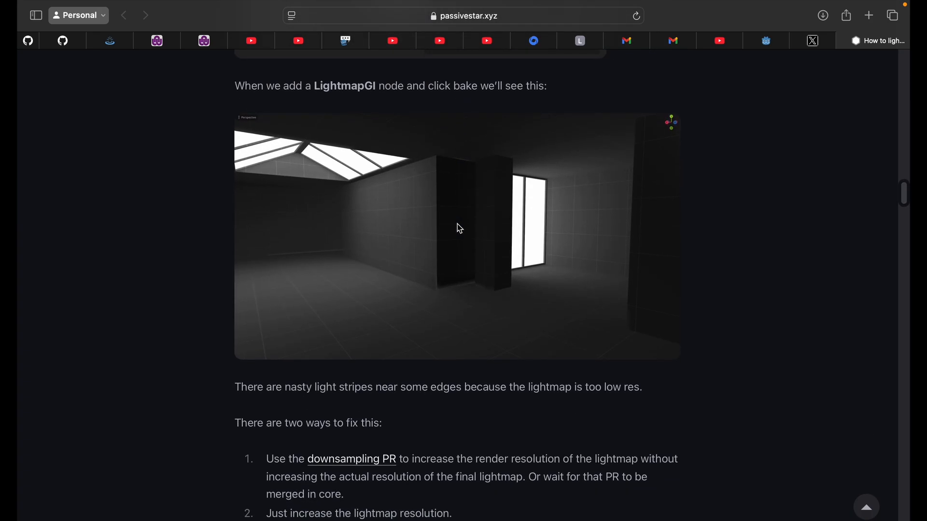
{"action": "scroll", "scroll_direction": "down", "scroll_amount": 3}
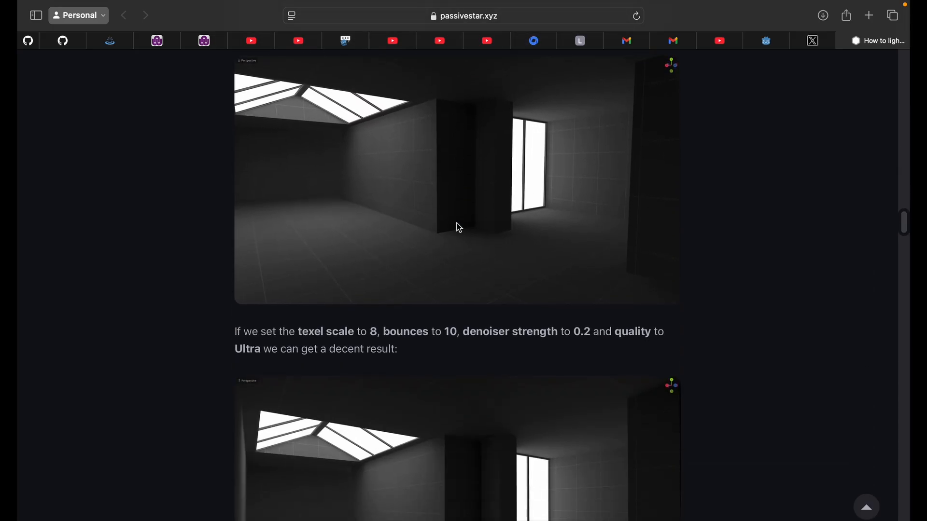
{"action": "scroll", "scroll_direction": "down", "scroll_amount": 3}
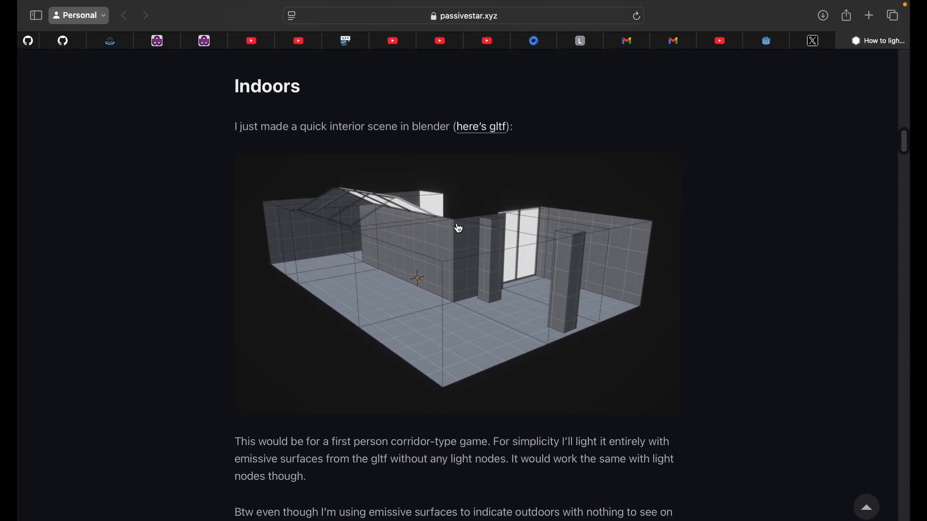
{"action": "scroll", "scroll_direction": "down", "scroll_amount": 3}
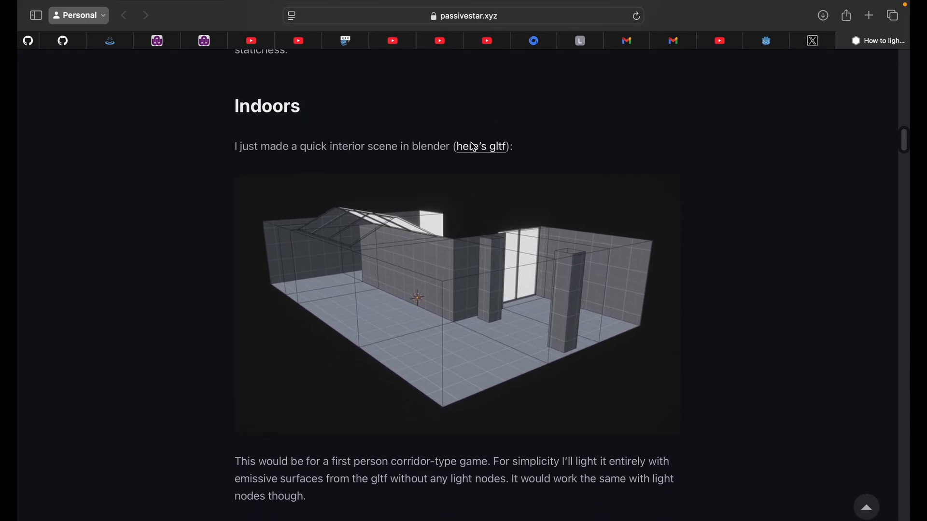
{"action": "mouse_move", "coordinate": [502, 163]}
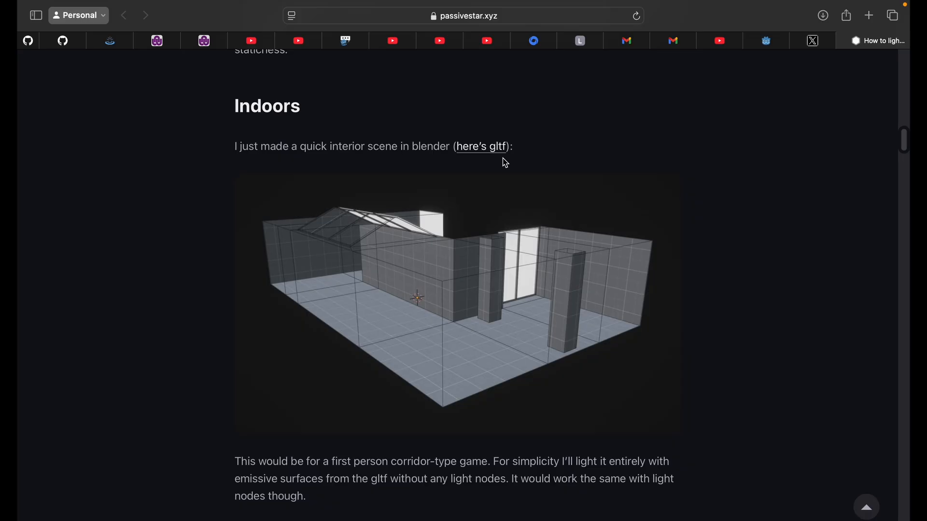
{"action": "mouse_move", "coordinate": [471, 164]}
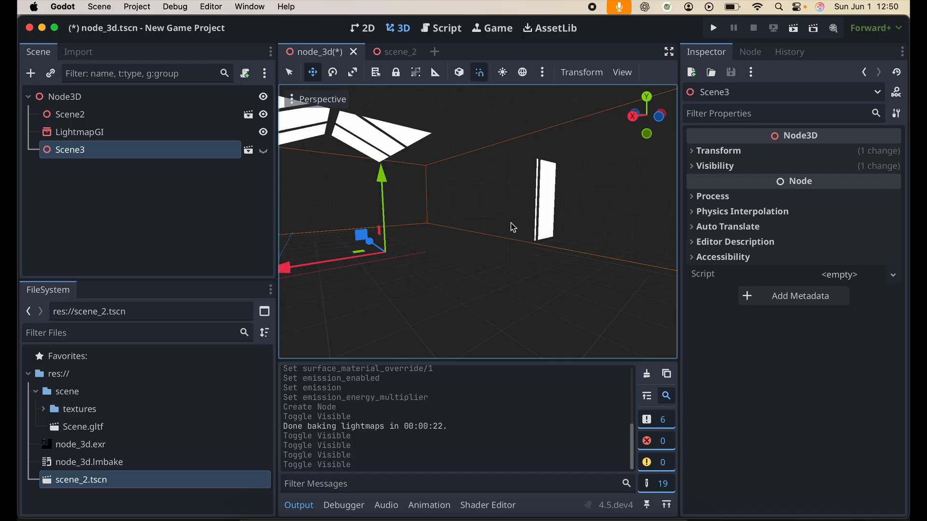
{"action": "mouse_move", "coordinate": [448, 202]}
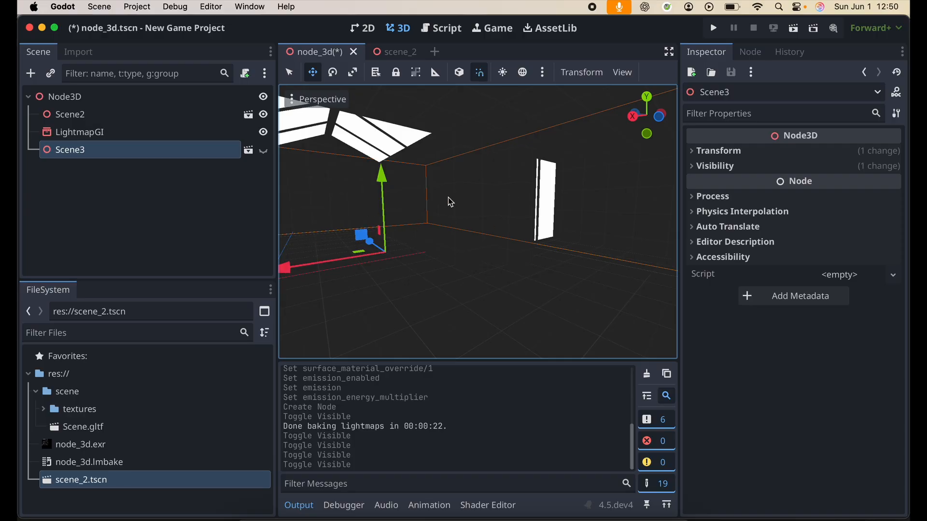
{"action": "mouse_move", "coordinate": [431, 198]}
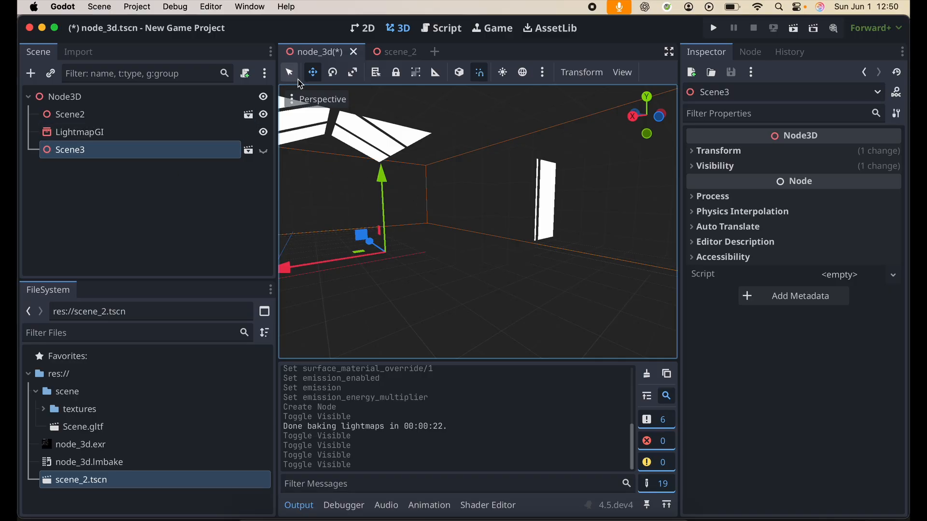
{"action": "mouse_move", "coordinate": [457, 193]}
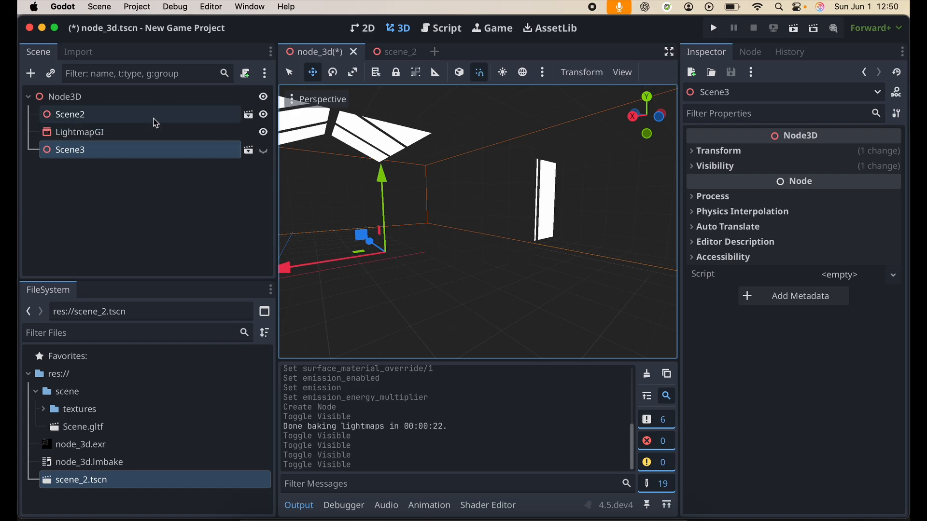
{"action": "mouse_move", "coordinate": [148, 132]}
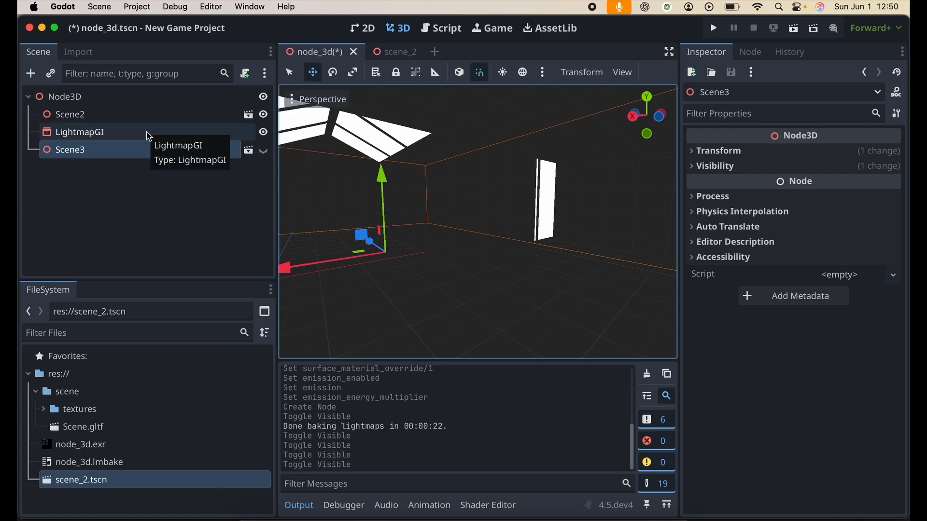
- Select LightmapGI to view its bake settings: 10 bounces, denoiser 0.2, texel scale 8.0
{"action": "left_click", "coordinate": [79, 132]}
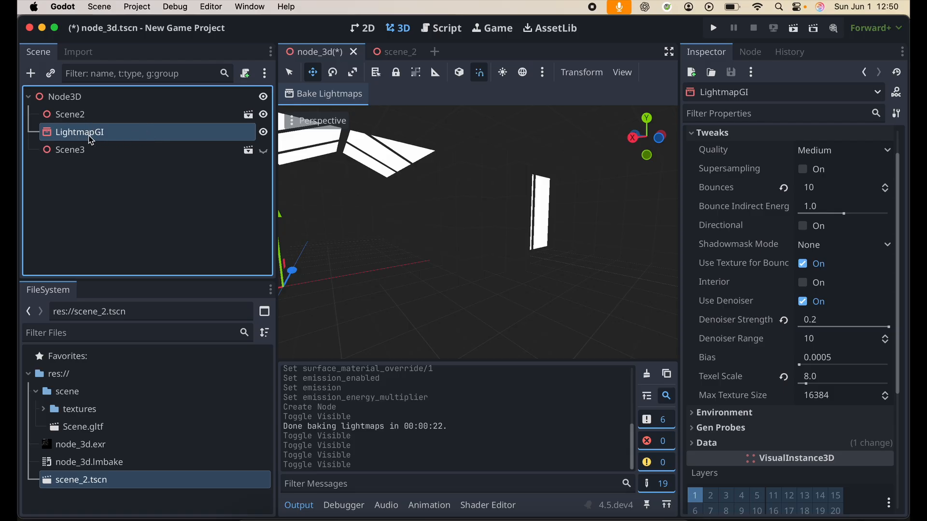
{"action": "mouse_move", "coordinate": [129, 134]}
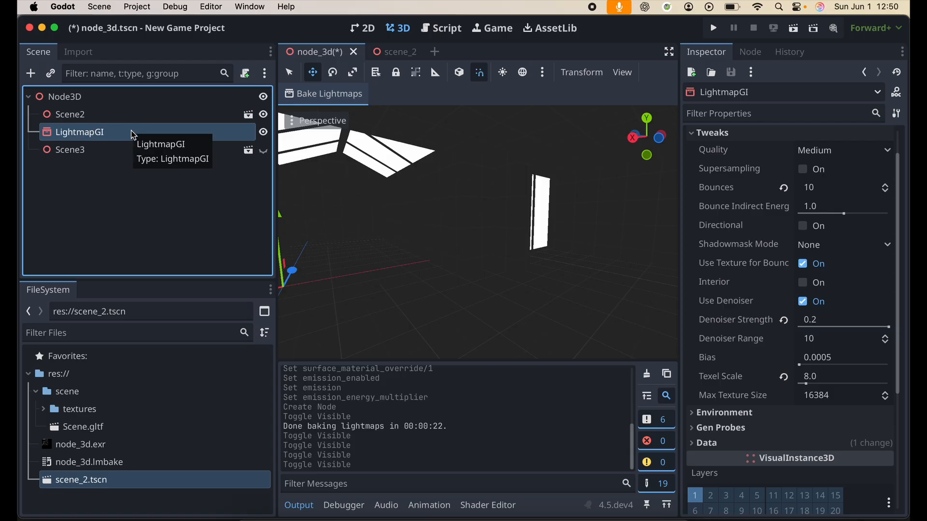
{"action": "mouse_move", "coordinate": [50, 140]}
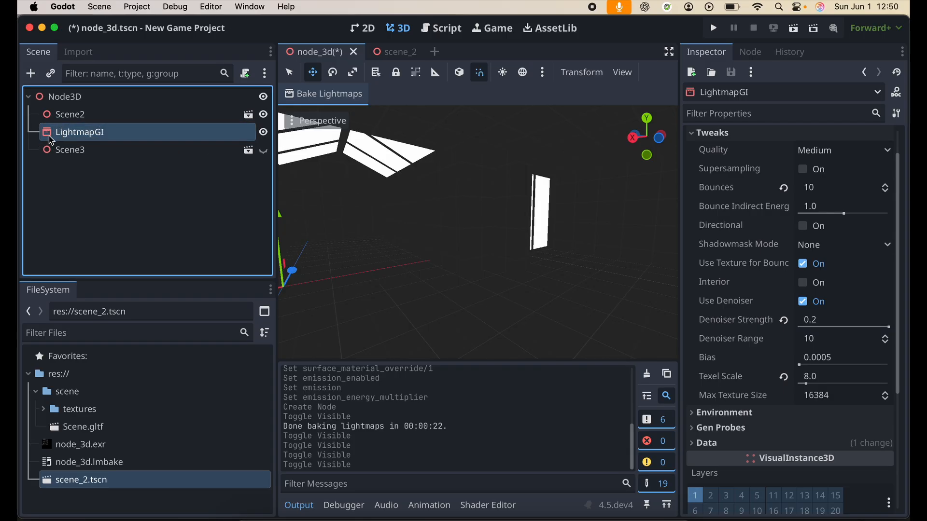
- Delete the LightmapGI node, leaving Scene2 and Scene3 under Node3D
{"action": "right_click", "coordinate": [79, 132]}
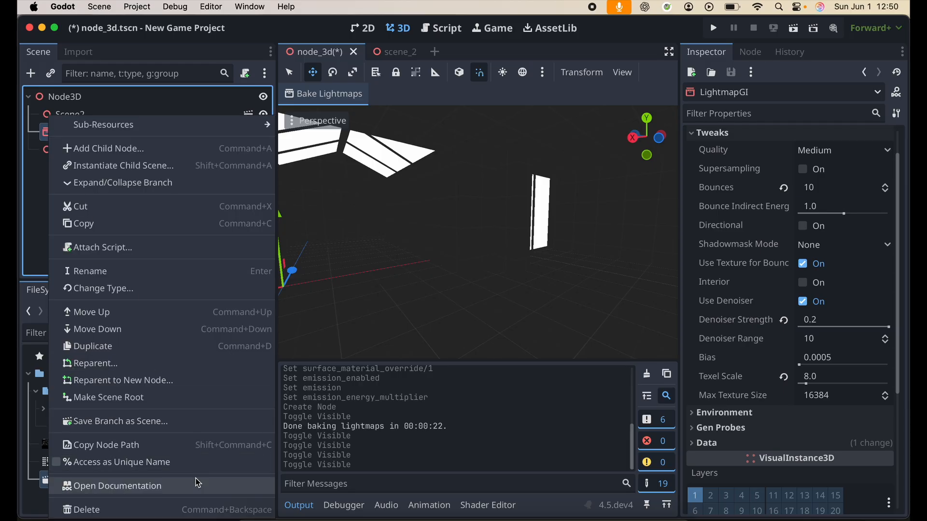
{"action": "left_click", "coordinate": [86, 510]}
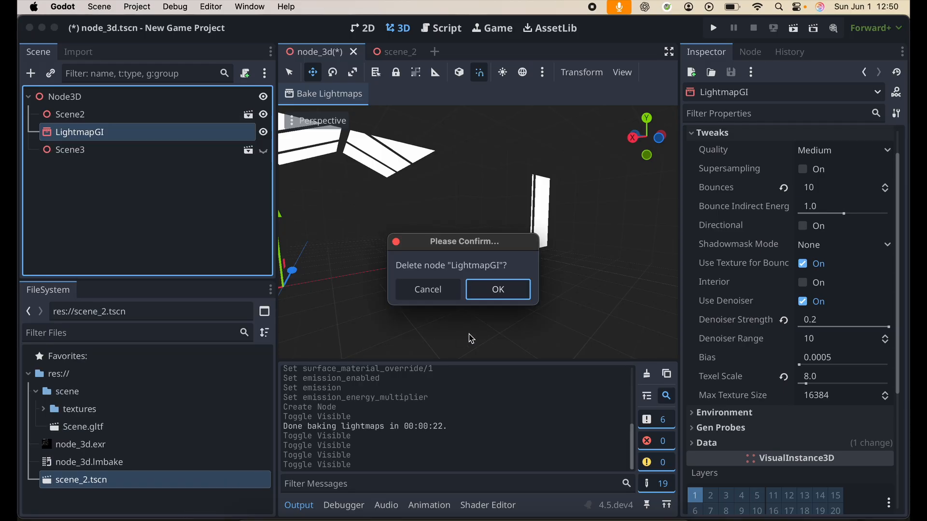
{"action": "left_click", "coordinate": [498, 289]}
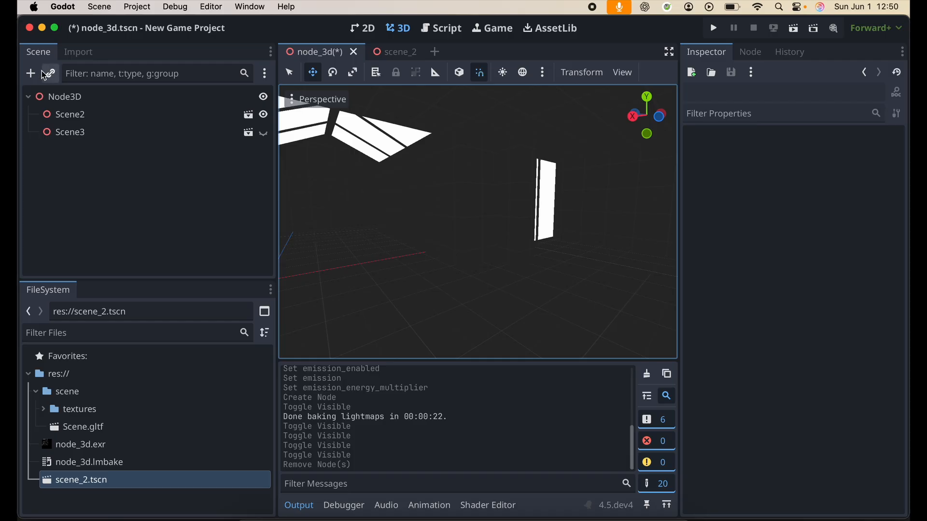
{"action": "left_click", "coordinate": [65, 96]}
{"action": "type", "text": "lightm"}
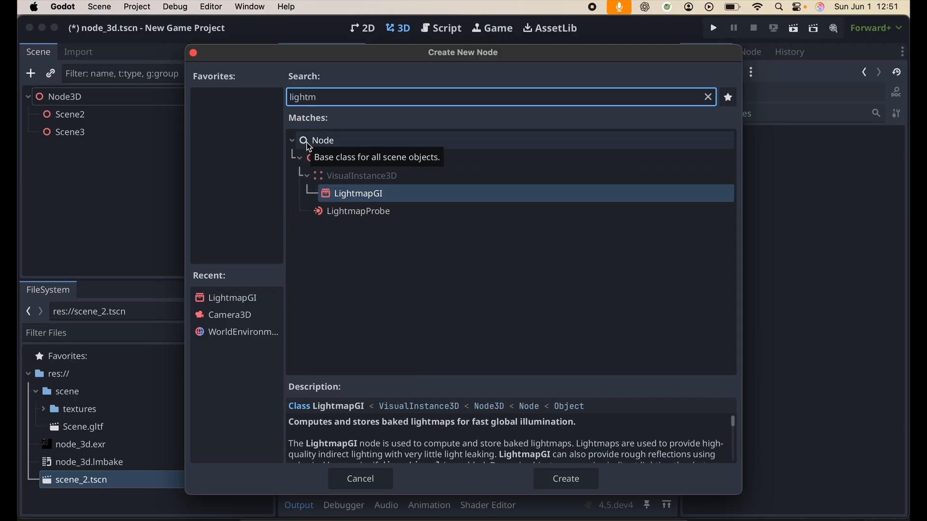
- Create a new LightmapGI node under Node3D
{"action": "left_click", "coordinate": [563, 479]}
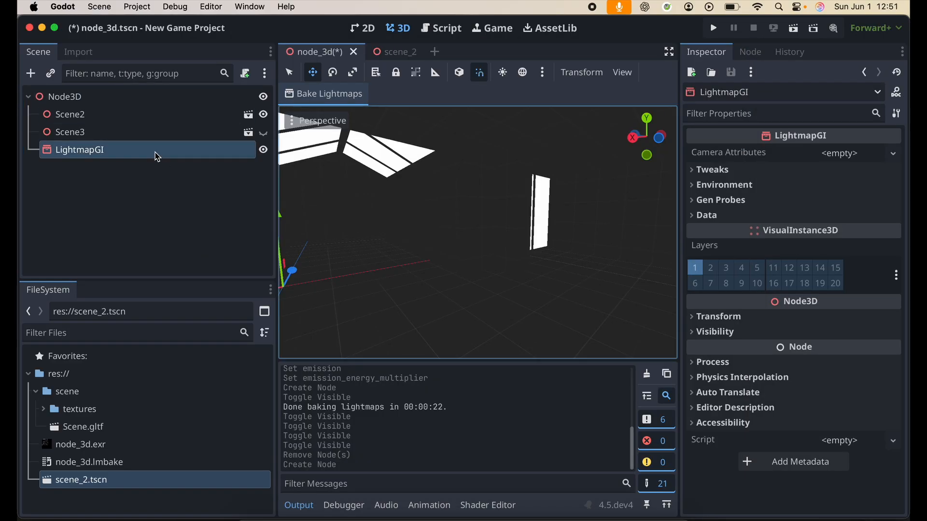
{"action": "mouse_move", "coordinate": [229, 131]}
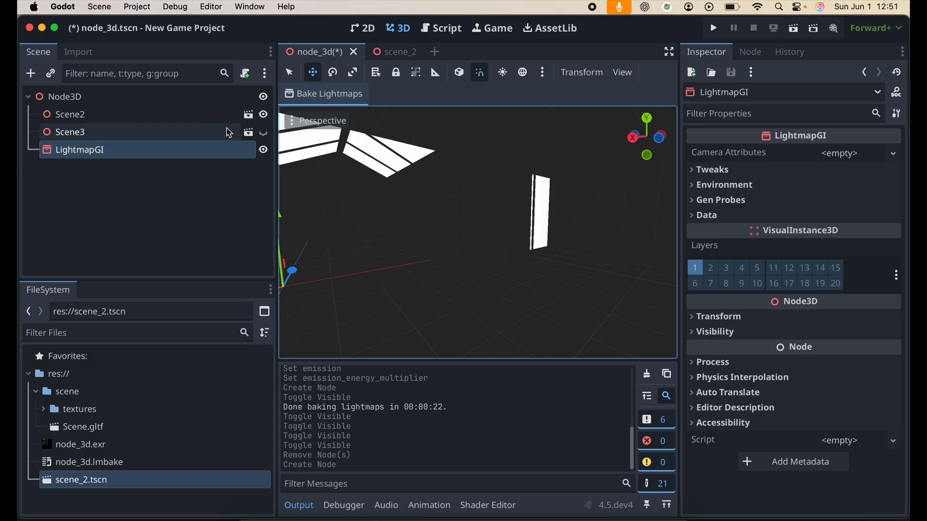
- Bake lightmaps with default settings, overwriting node_3d.lmbake
{"action": "left_click", "coordinate": [323, 93]}
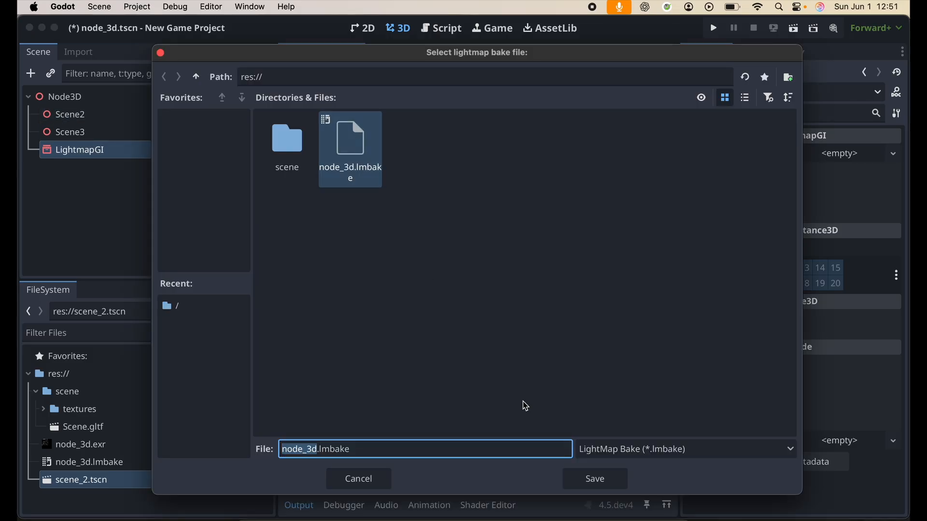
{"action": "mouse_move", "coordinate": [458, 371]}
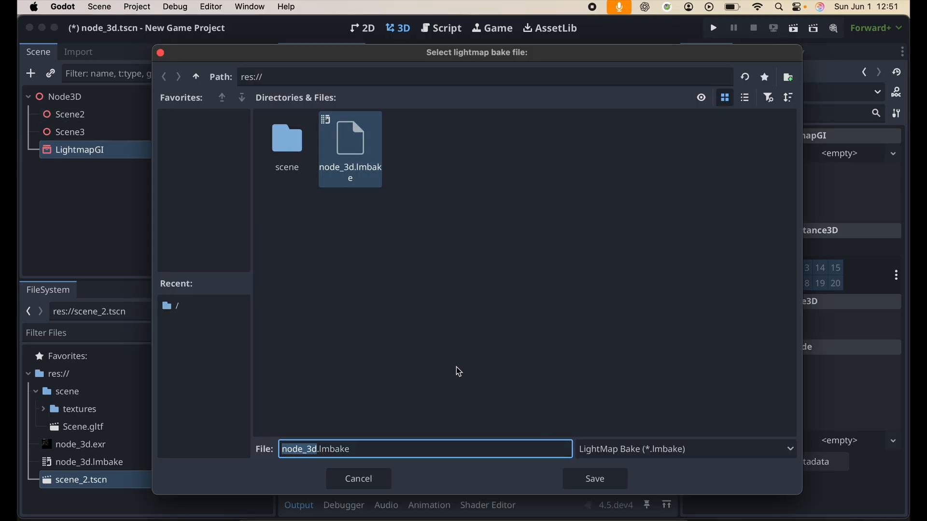
{"action": "left_click", "coordinate": [594, 479]}
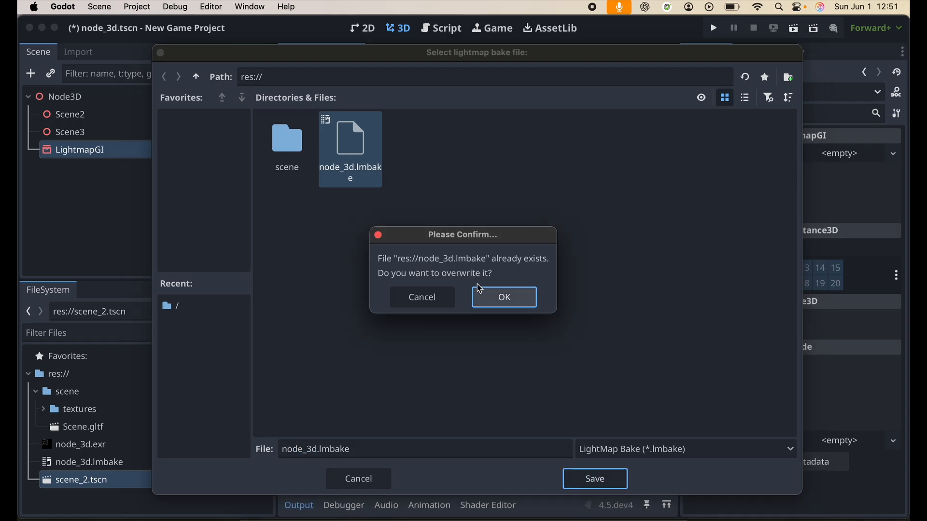
{"action": "left_click", "coordinate": [503, 297]}
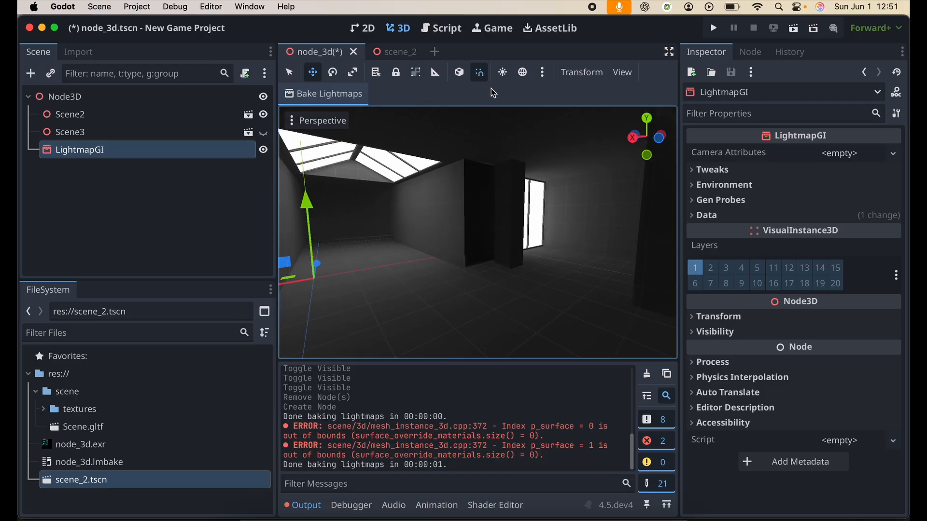
- Turn on the 3D viewport's preview environment
{"action": "left_click", "coordinate": [522, 72]}
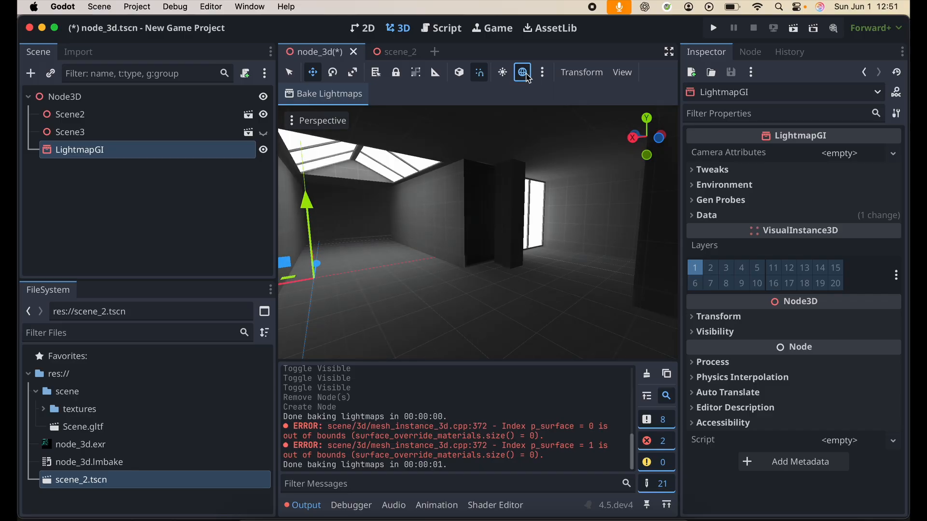
{"action": "mouse_move", "coordinate": [522, 72]}
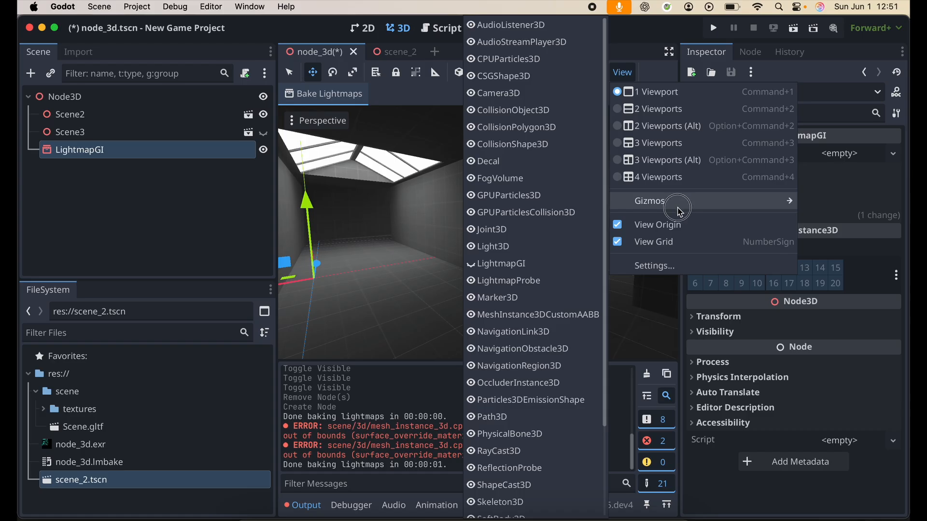
{"action": "mouse_move", "coordinate": [502, 264]}
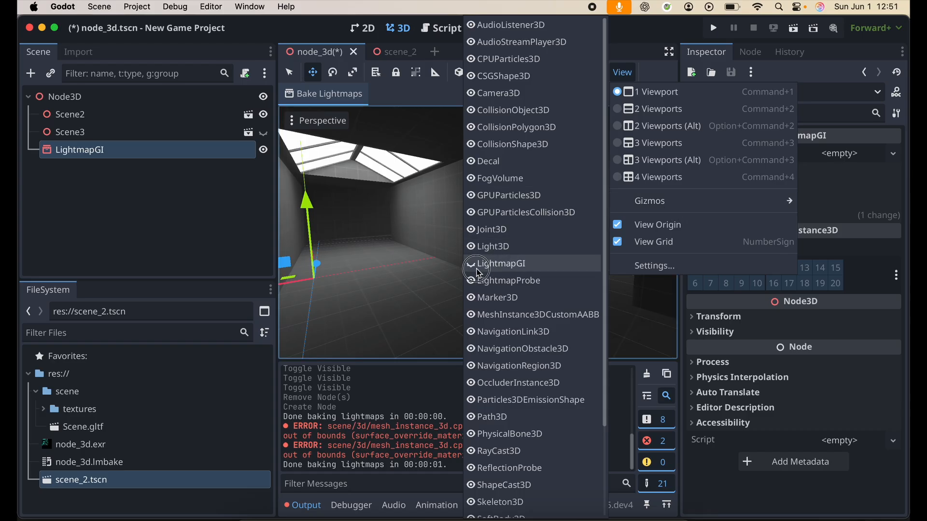
{"action": "left_click", "coordinate": [503, 263]}
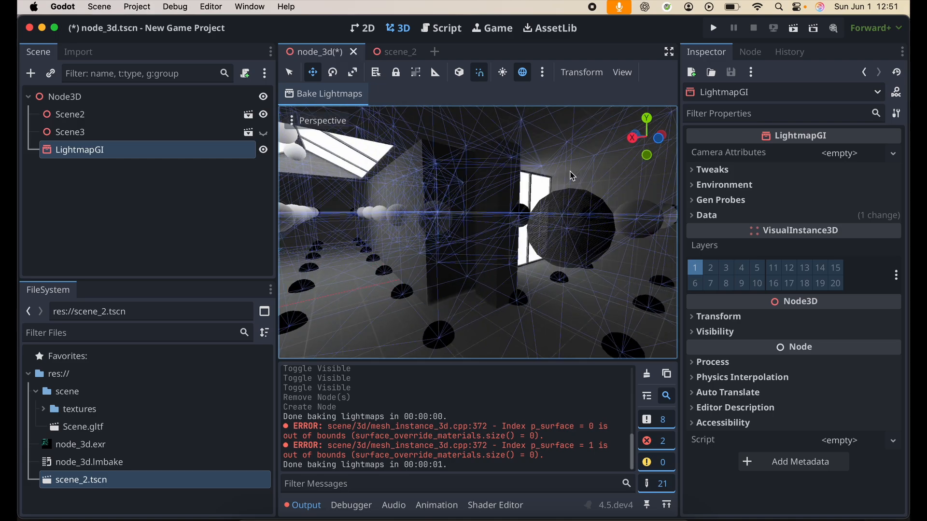
{"action": "mouse_move", "coordinate": [543, 72]}
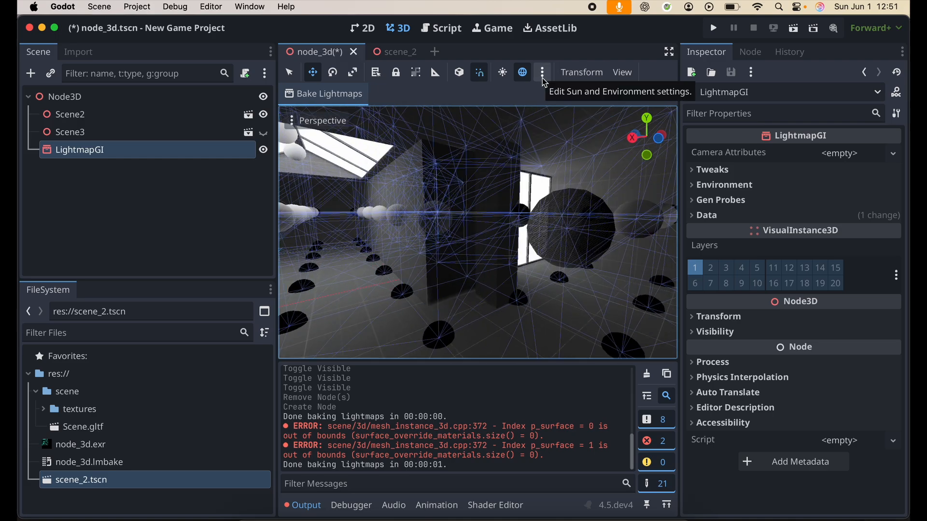
{"action": "left_click", "coordinate": [621, 72]}
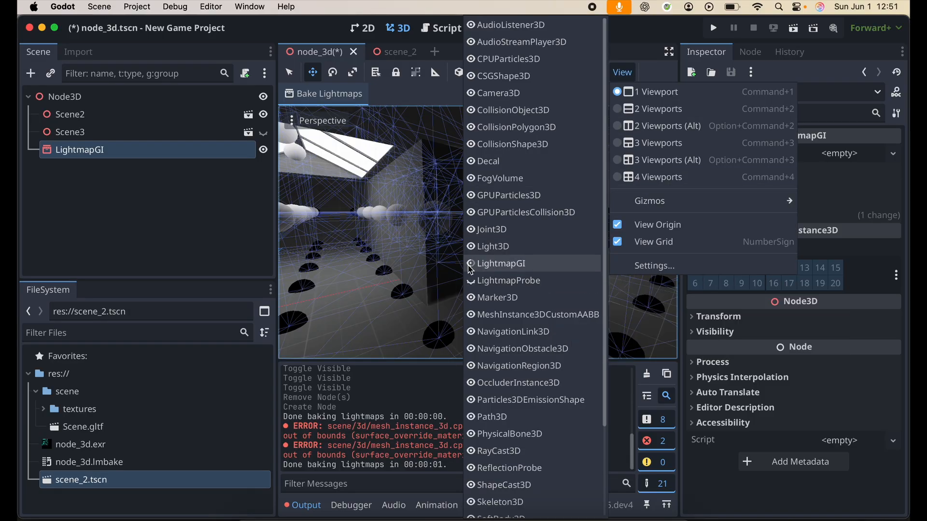
{"action": "mouse_move", "coordinate": [480, 269]}
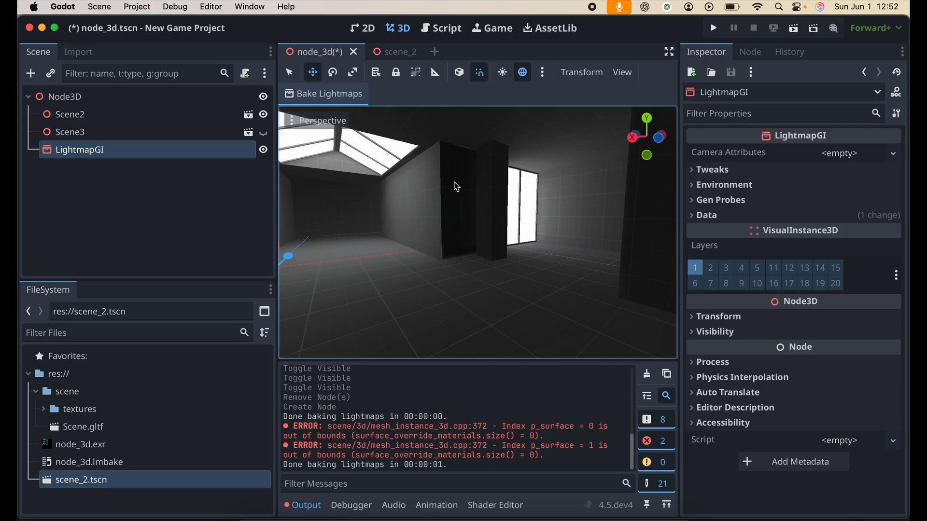
{"action": "mouse_move", "coordinate": [466, 155]}
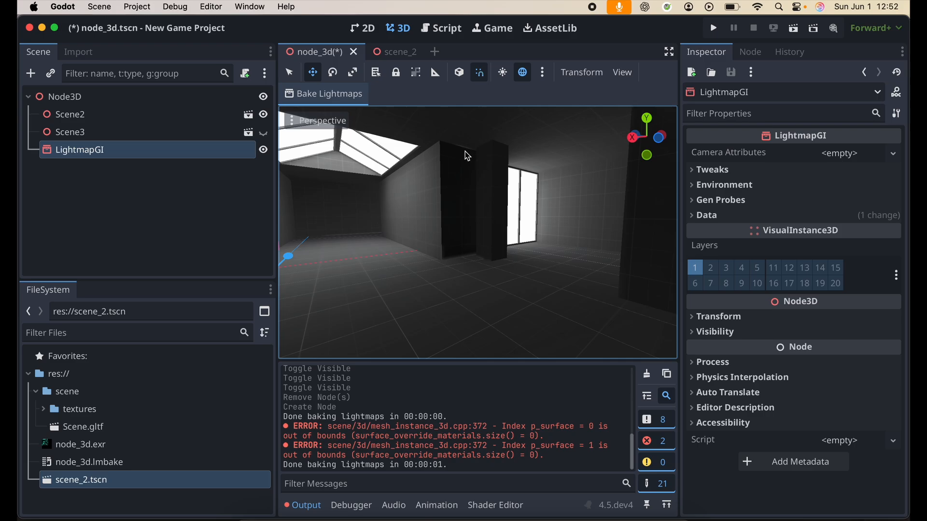
{"action": "mouse_move", "coordinate": [339, 241]}
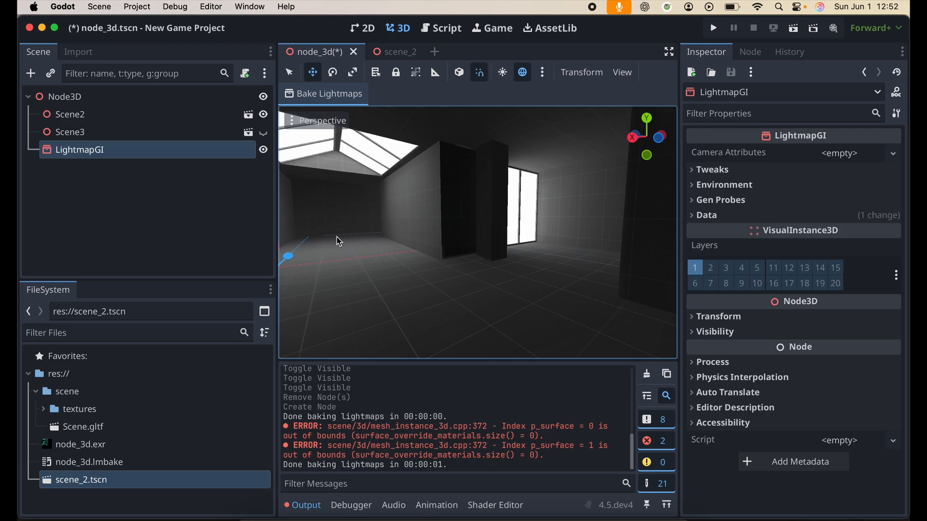
{"action": "mouse_move", "coordinate": [408, 226]}
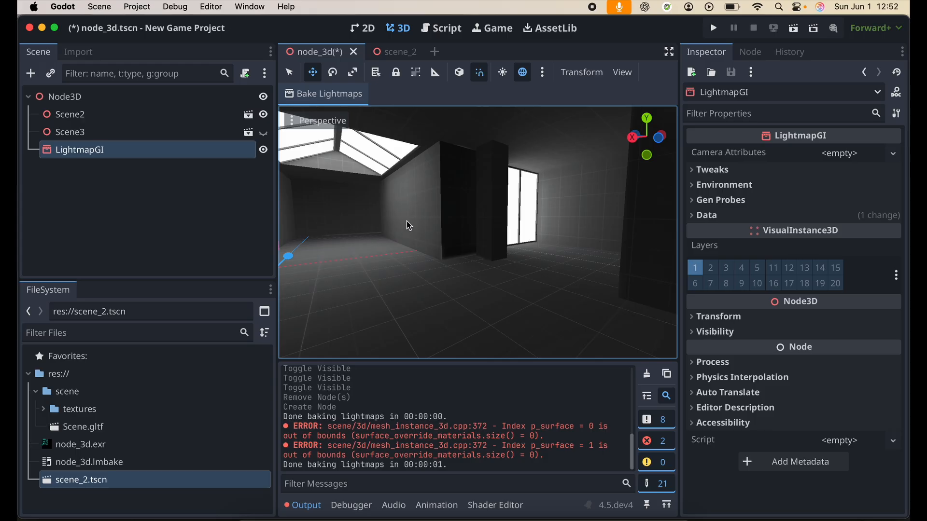
{"action": "mouse_move", "coordinate": [485, 156]}
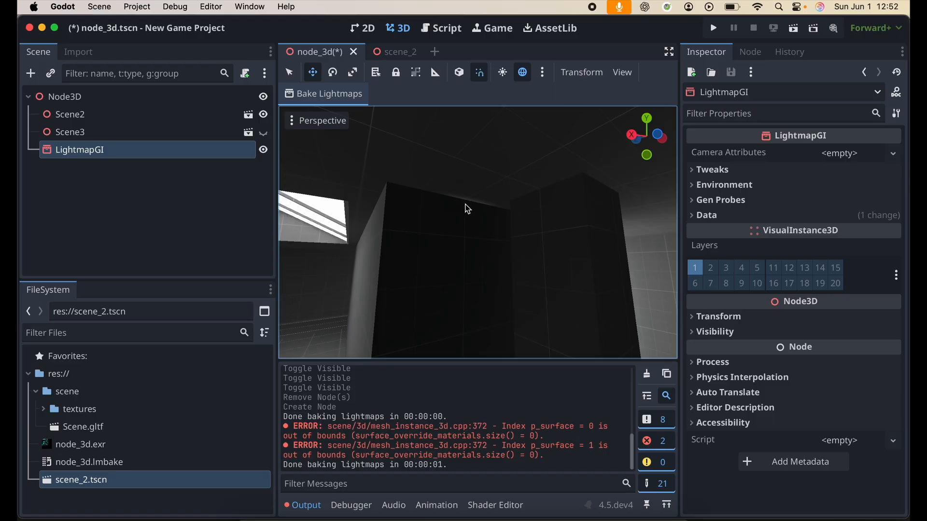
{"action": "mouse_move", "coordinate": [436, 268]}
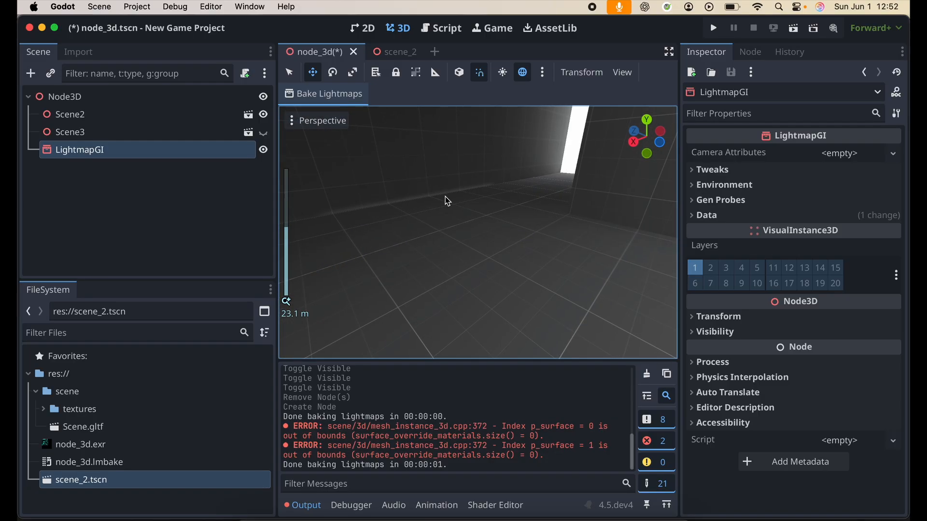
{"action": "mouse_move", "coordinate": [488, 197]}
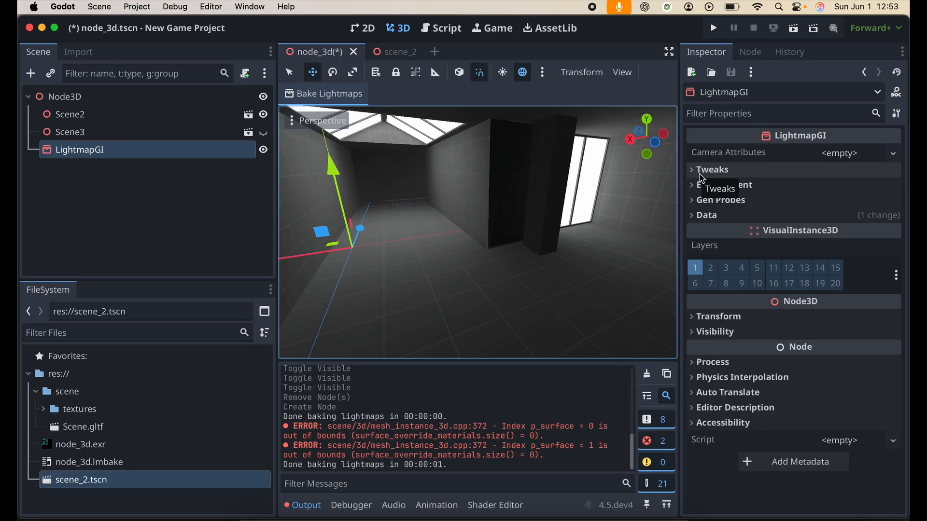
- Rebake lightmaps at Texel Scale 2.0, then raise Texel Scale to 4.0
{"action": "left_click", "coordinate": [712, 170]}
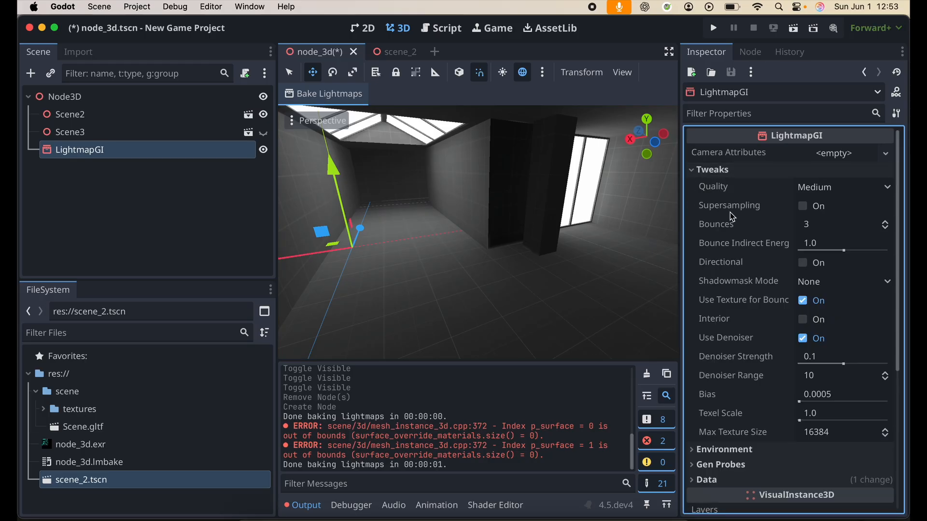
{"action": "mouse_move", "coordinate": [726, 414]}
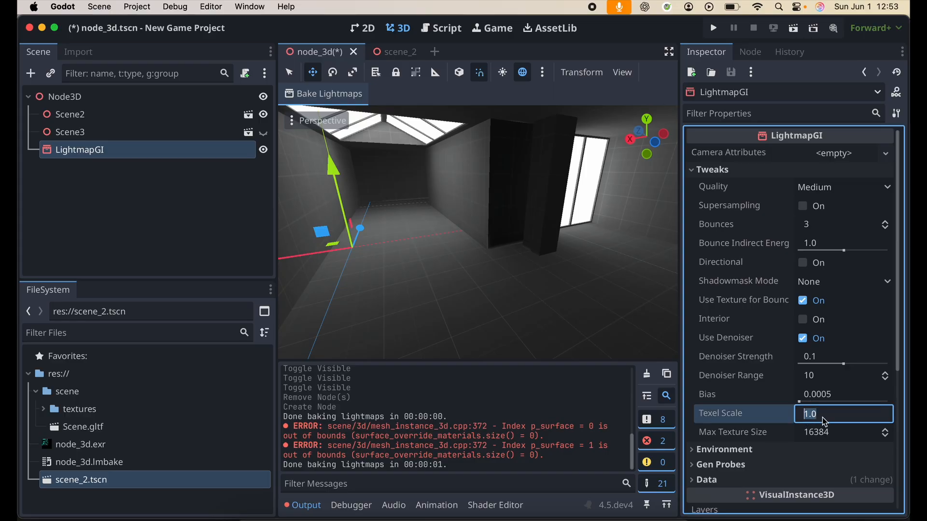
{"action": "type", "text": "2"}
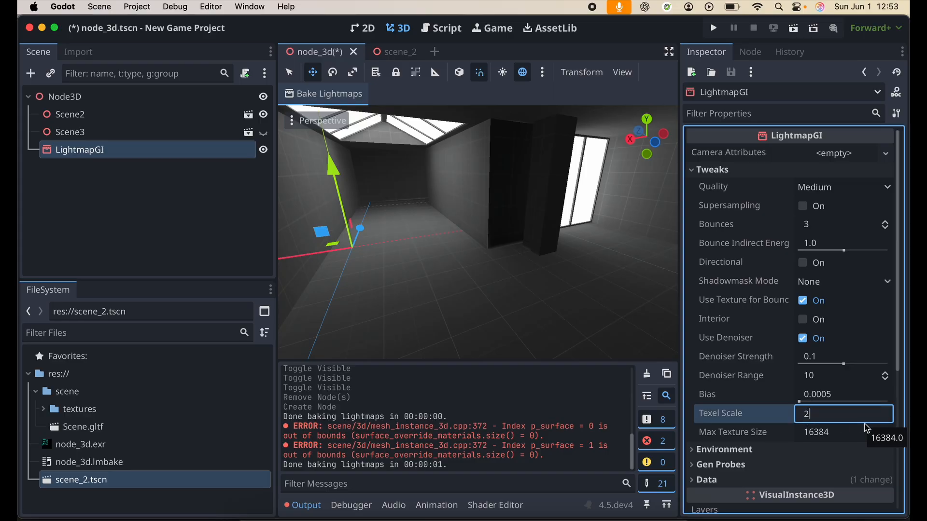
{"action": "key", "text": "Return"}
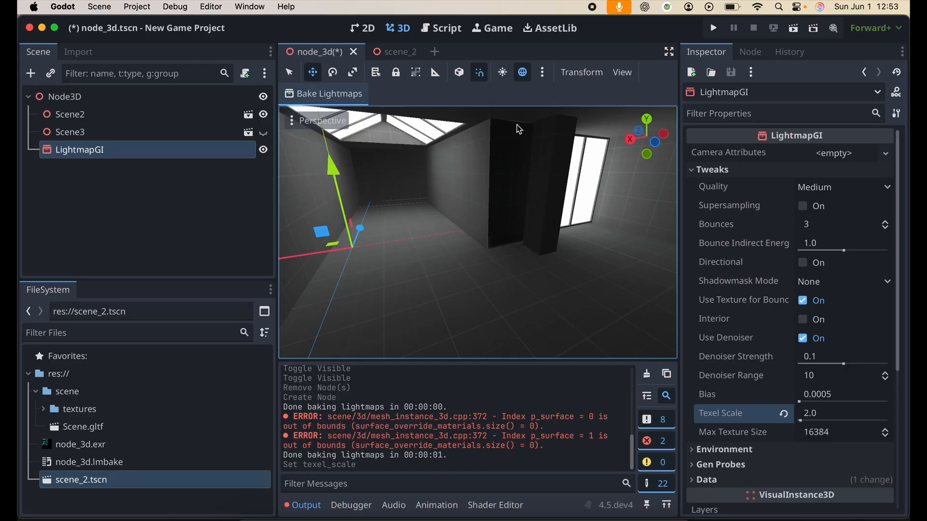
{"action": "mouse_move", "coordinate": [310, 104]}
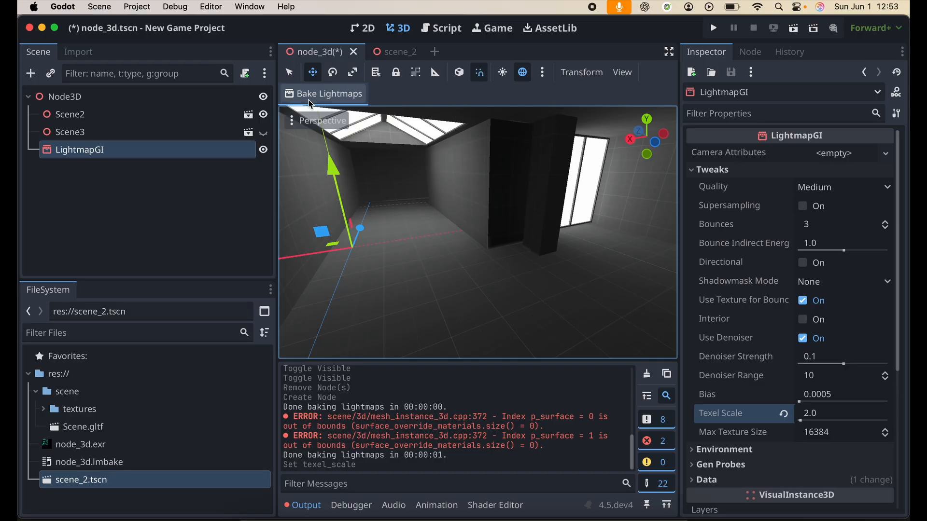
{"action": "left_click", "coordinate": [324, 93]}
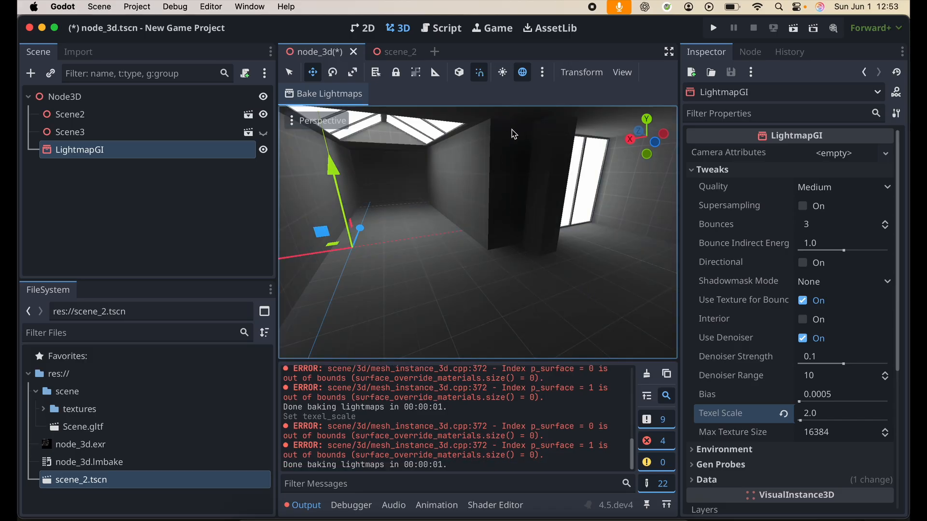
{"action": "mouse_move", "coordinate": [728, 412]}
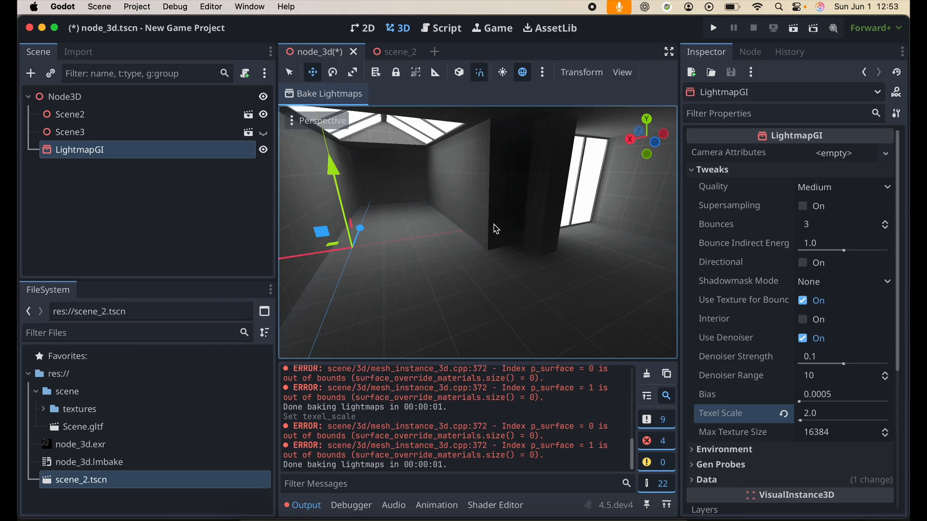
{"action": "mouse_move", "coordinate": [869, 434]}
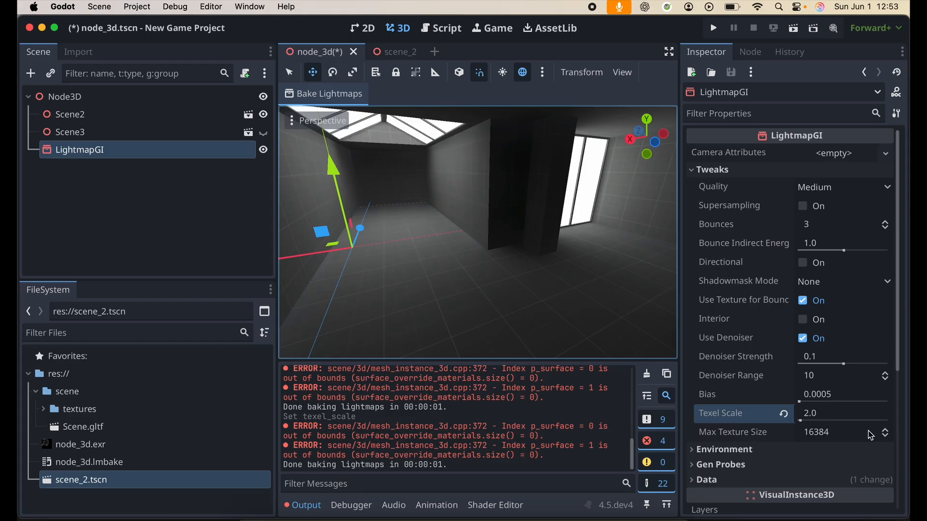
{"action": "left_click", "coordinate": [843, 412]}
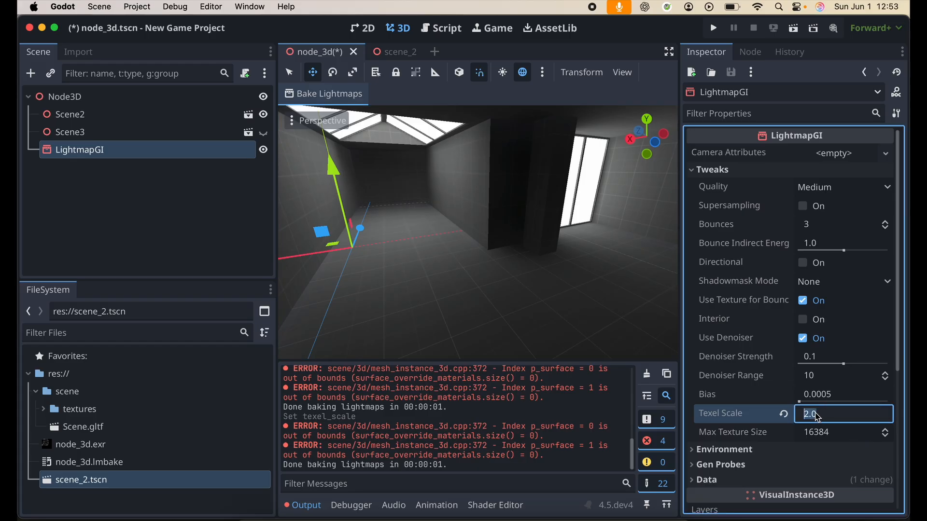
{"action": "type", "text": "4"}
{"action": "left_click", "coordinate": [844, 224]}
{"action": "type", "text": "5"}
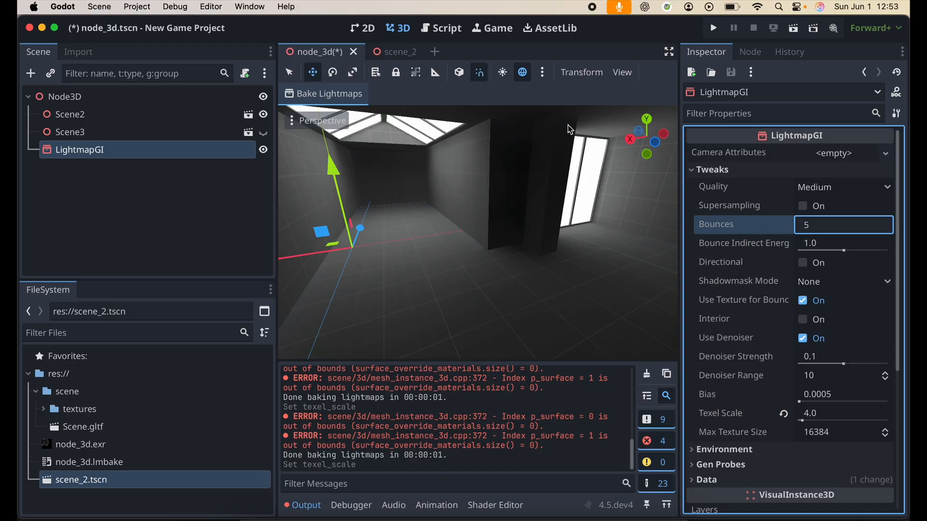
- Rebake lightmaps with 5 bounces at texel scale 4.0 and toggle the preview environment
{"action": "left_click", "coordinate": [323, 93]}
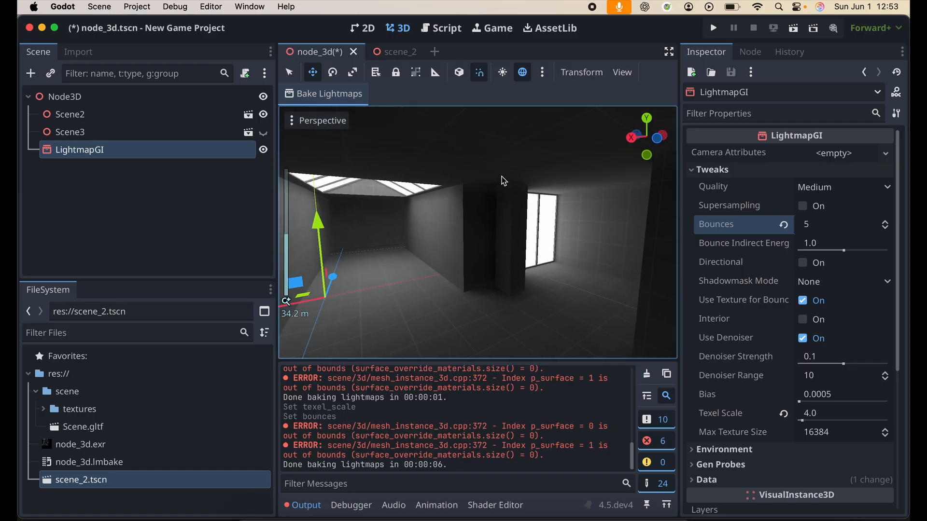
{"action": "left_click", "coordinate": [522, 71]}
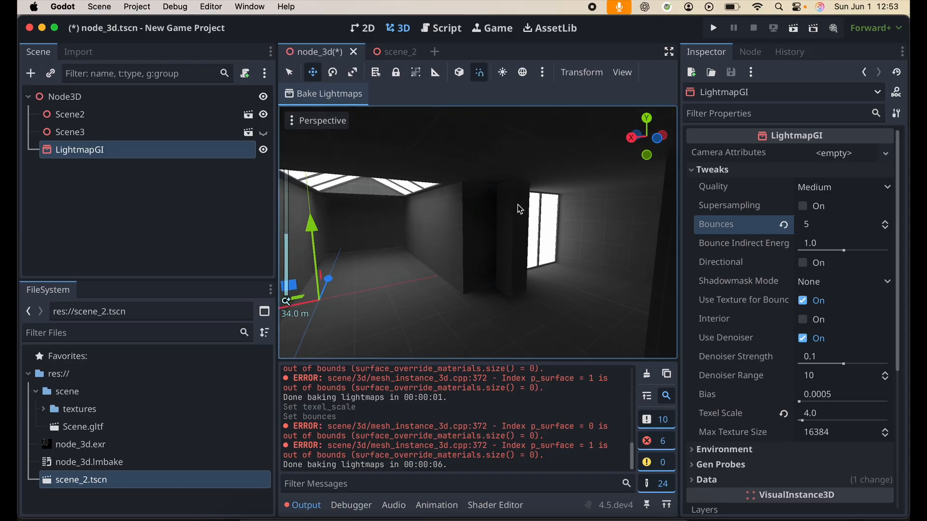
{"action": "left_click", "coordinate": [522, 72]}
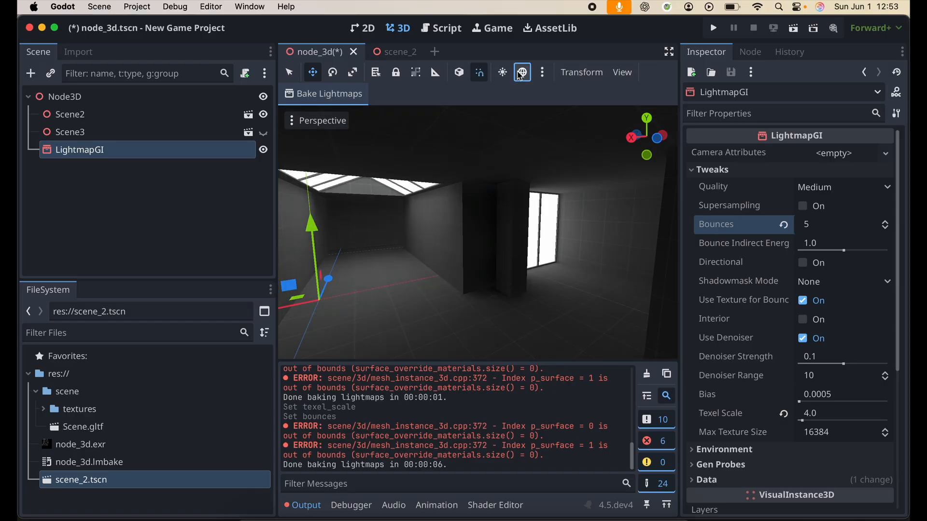
{"action": "mouse_move", "coordinate": [522, 72]}
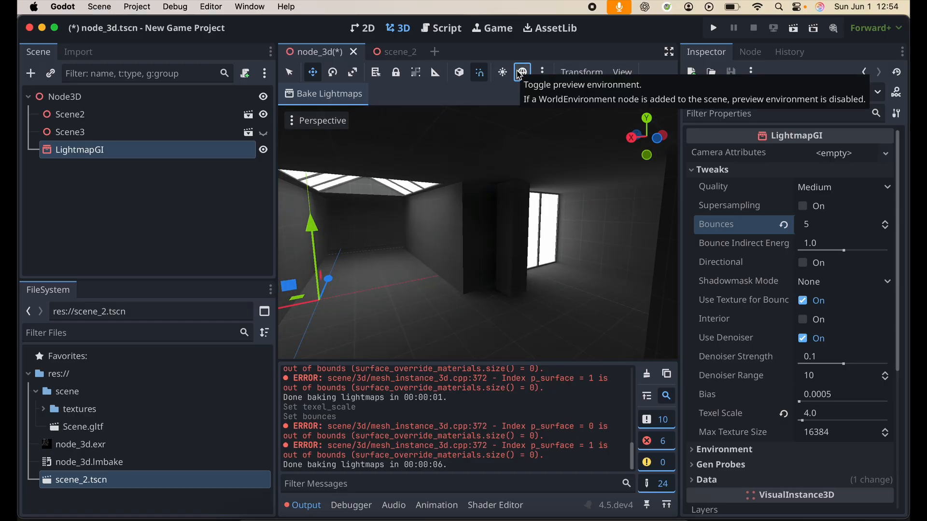
{"action": "mouse_move", "coordinate": [831, 347]}
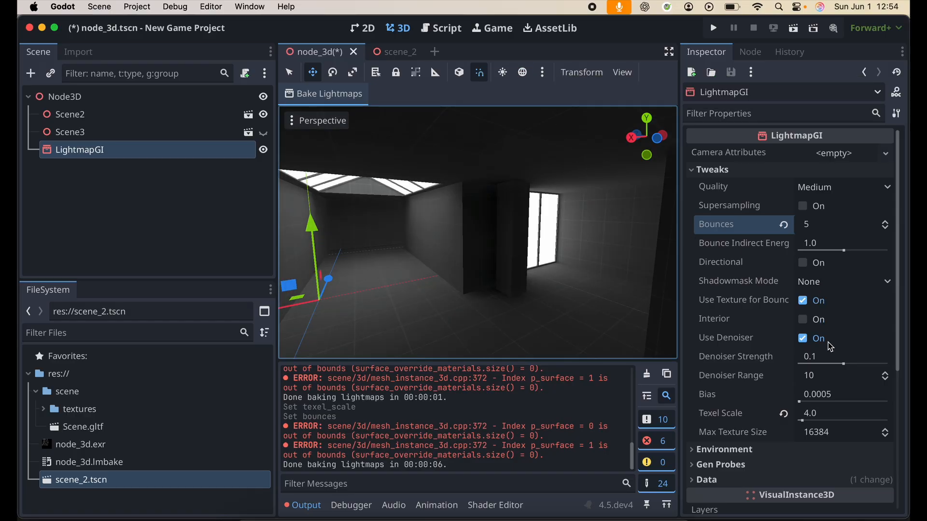
{"action": "mouse_move", "coordinate": [803, 377]}
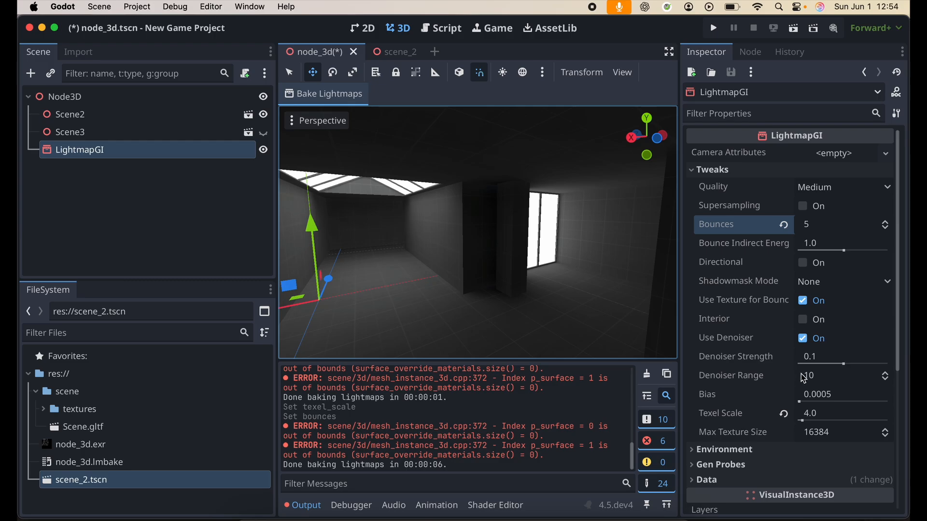
- Set the LightmapGI Denoiser Strength to 0.2
{"action": "left_click", "coordinate": [840, 357]}
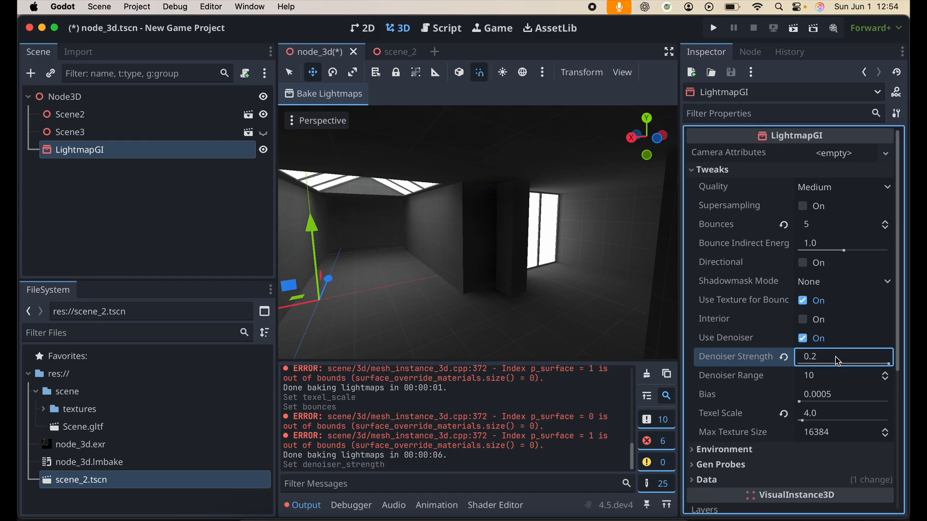
{"action": "left_click", "coordinate": [323, 93]}
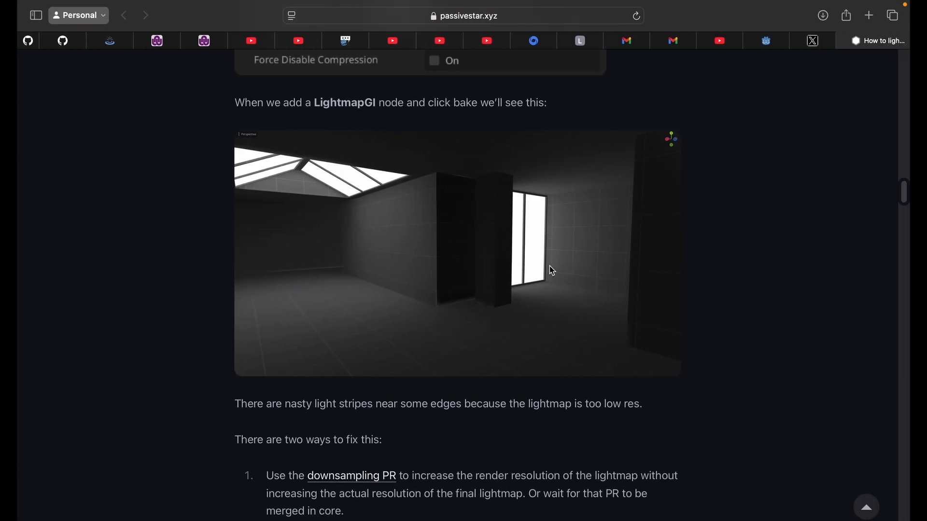
- Scroll the article to its recommended values: texel scale 8, bounces 10, denoiser 0.2, Ultra
{"action": "scroll", "scroll_direction": "down", "scroll_amount": 3}
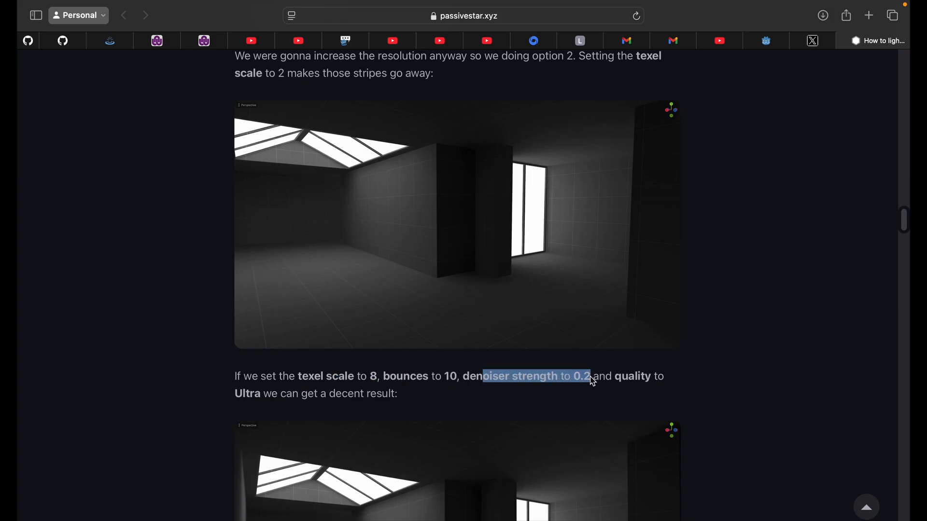
{"action": "mouse_move", "coordinate": [561, 394]}
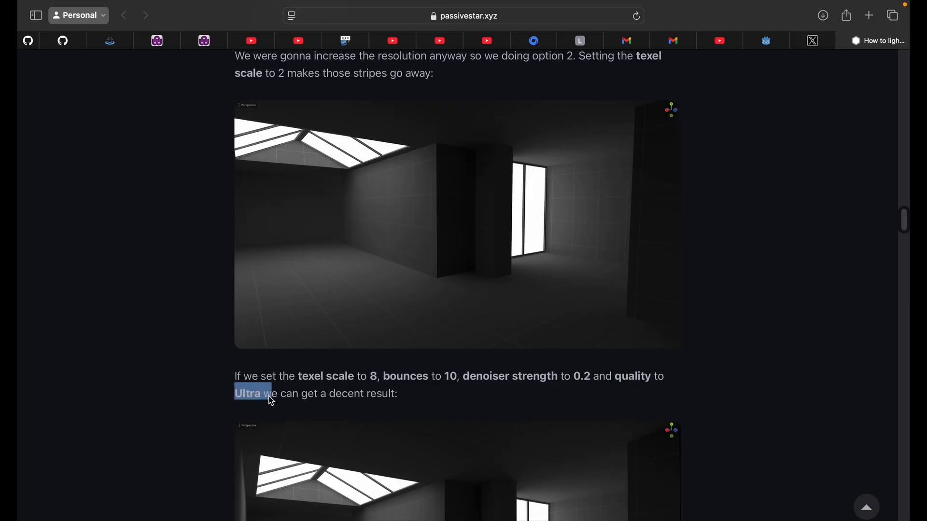
{"action": "scroll", "scroll_direction": "down", "scroll_amount": 3}
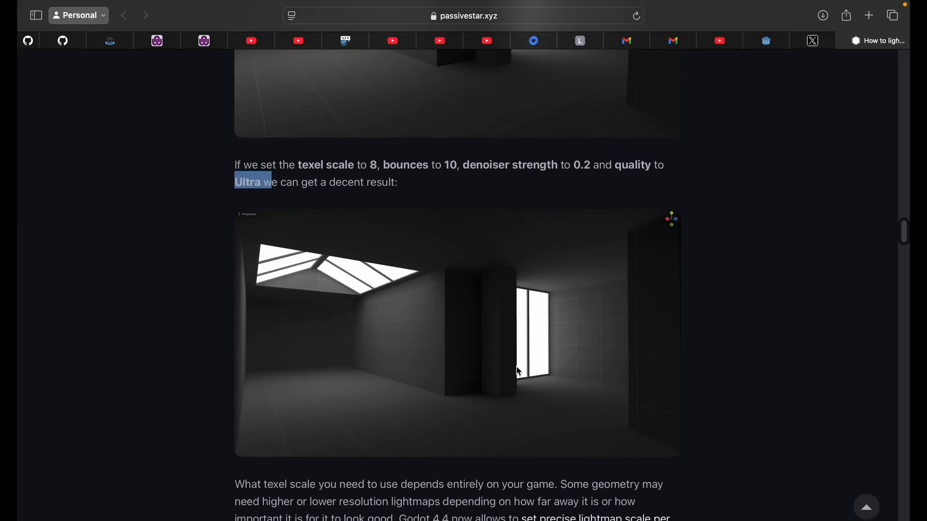
{"action": "mouse_move", "coordinate": [464, 345]}
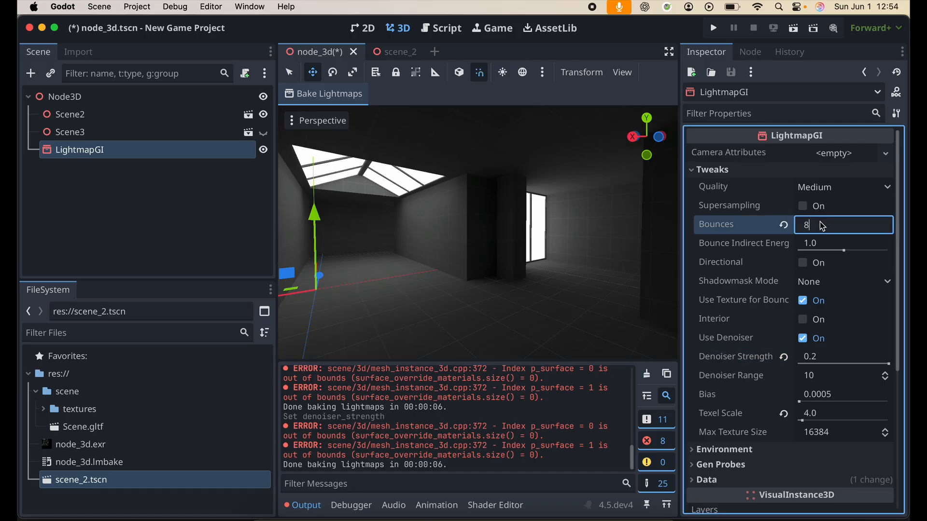
{"action": "mouse_move", "coordinate": [835, 361]}
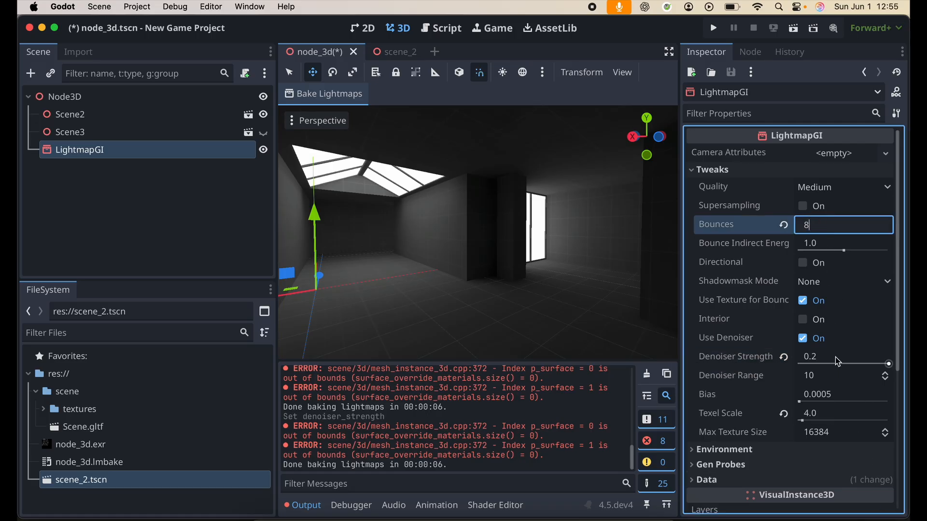
- Set LightmapGI texel scale to 8.0 and bounces to 10, then check the Medium quality setting
{"action": "left_click", "coordinate": [840, 414]}
{"action": "type", "text": "8"}
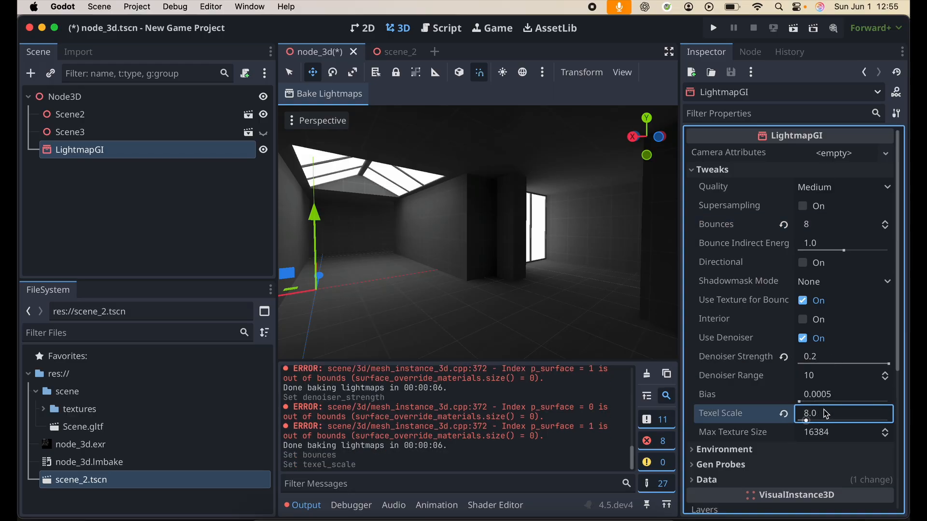
{"action": "left_click", "coordinate": [840, 224]}
{"action": "type", "text": "10"}
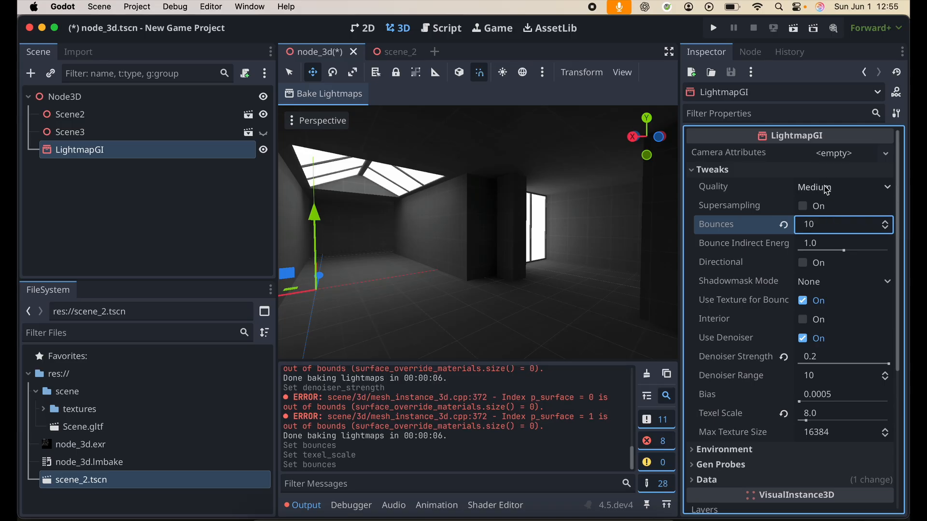
{"action": "left_click", "coordinate": [840, 187]}
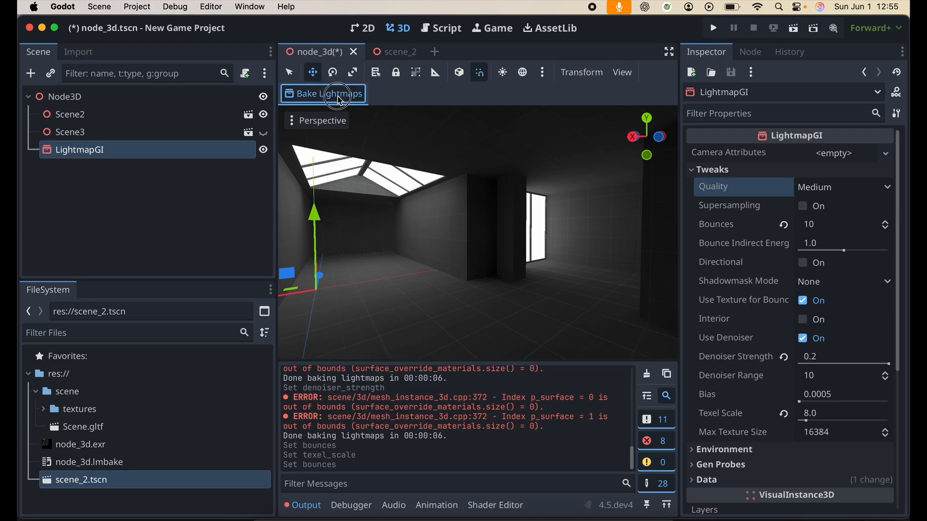
- Rebake the lightmaps with texel scale 8.0 and 10 bounces
{"action": "left_click", "coordinate": [323, 93]}
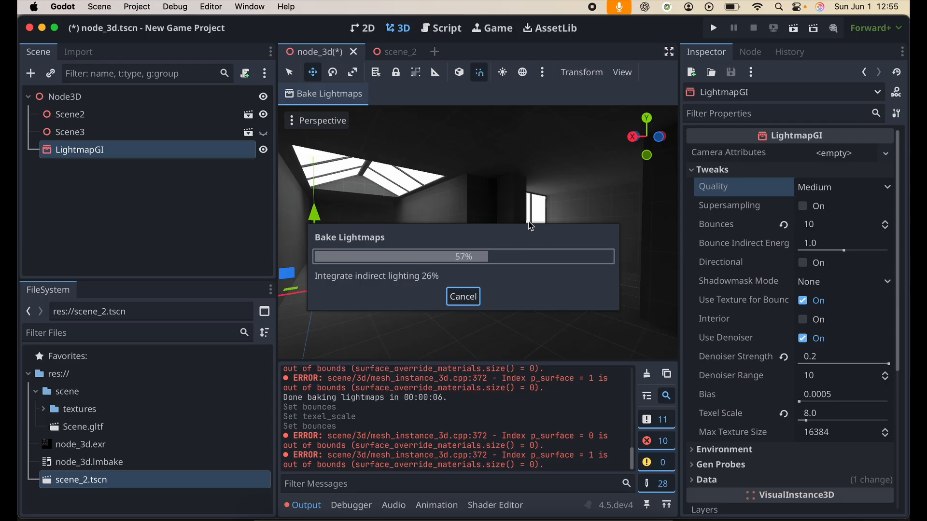
{"action": "mouse_move", "coordinate": [588, 112]}
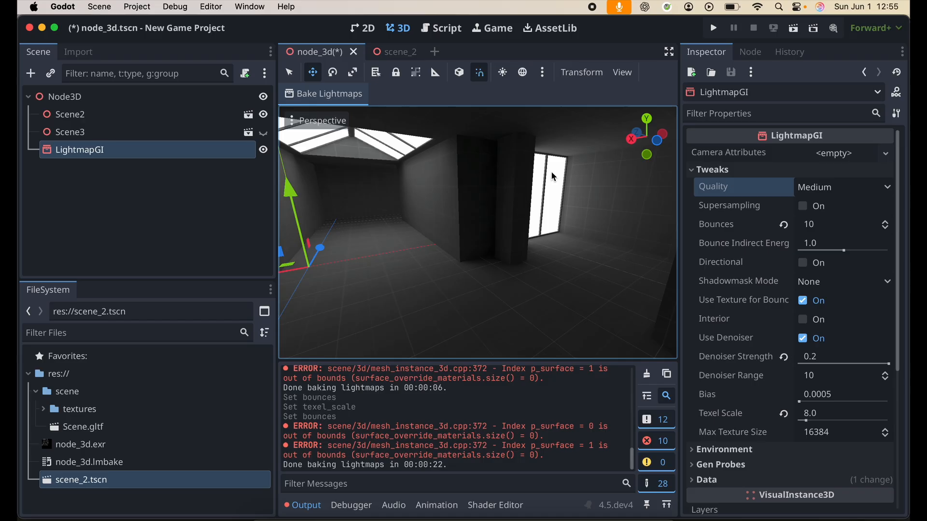
{"action": "mouse_move", "coordinate": [384, 131]}
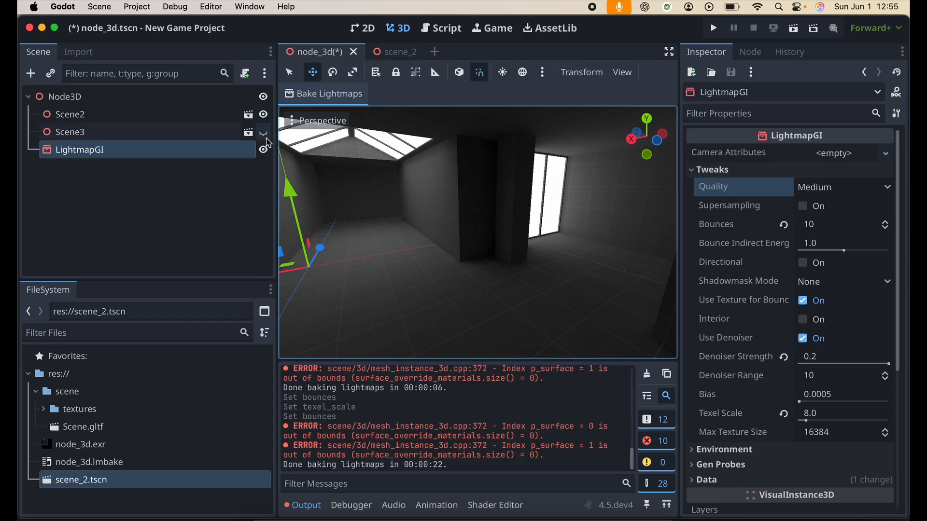
- Show cyan-emissive Scene3, hide Scene2, and set 3 bounces with texel scale 2.0
{"action": "left_click", "coordinate": [263, 114]}
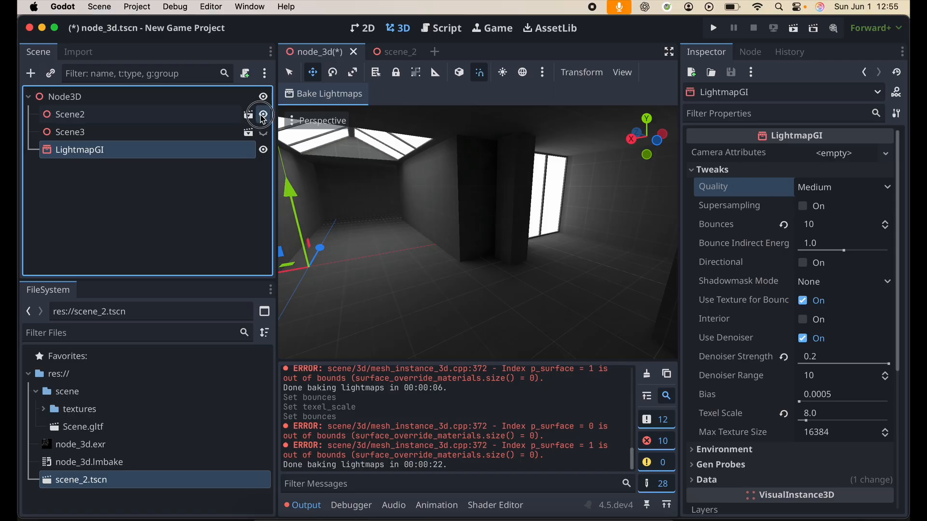
{"action": "left_click", "coordinate": [263, 115]}
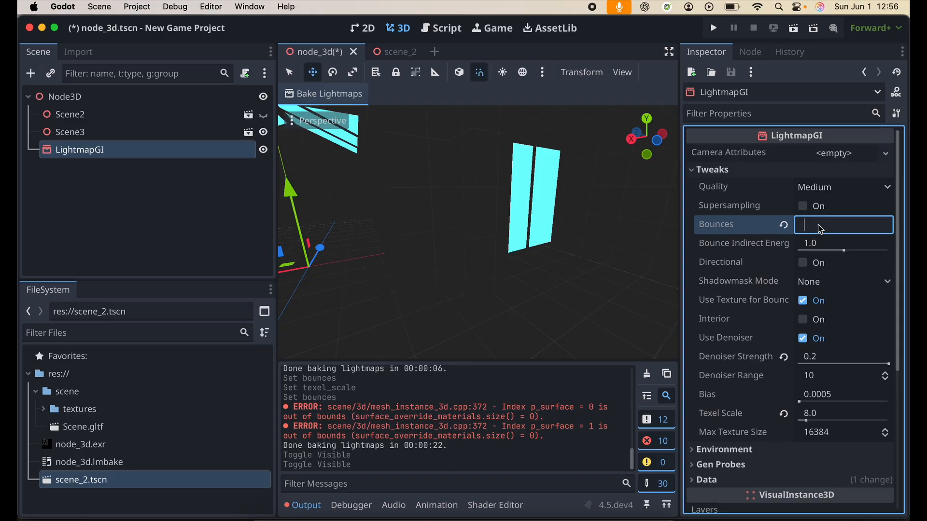
{"action": "type", "text": "3"}
{"action": "left_click", "coordinate": [844, 414]}
{"action": "type", "text": "2"}
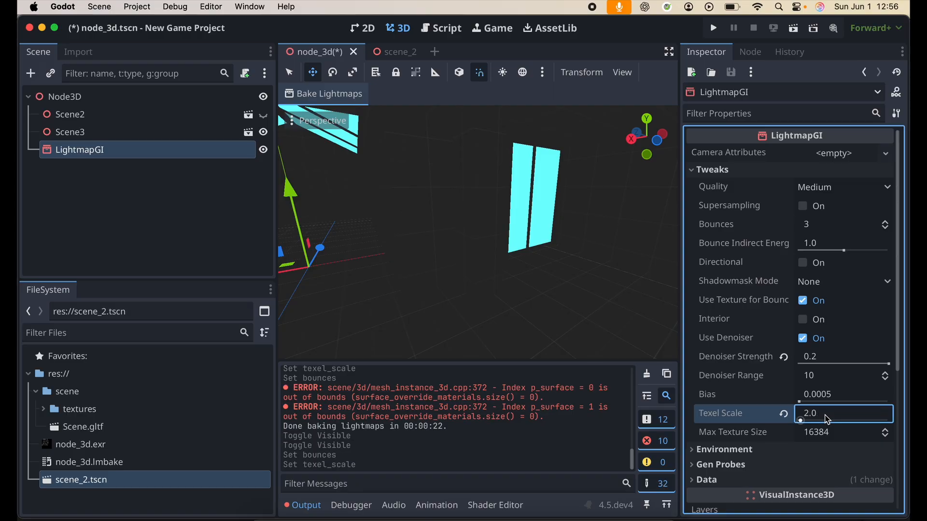
{"action": "left_click", "coordinate": [323, 93]}
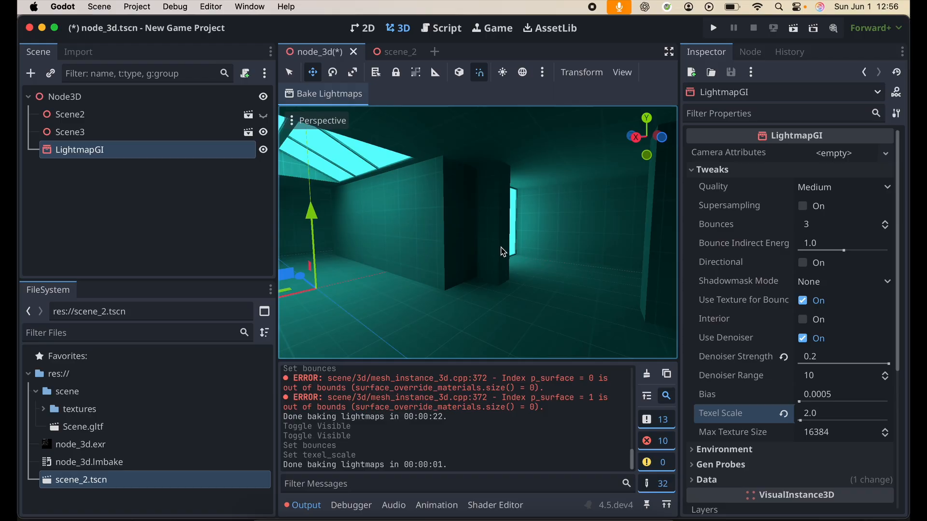
{"action": "mouse_move", "coordinate": [507, 253]}
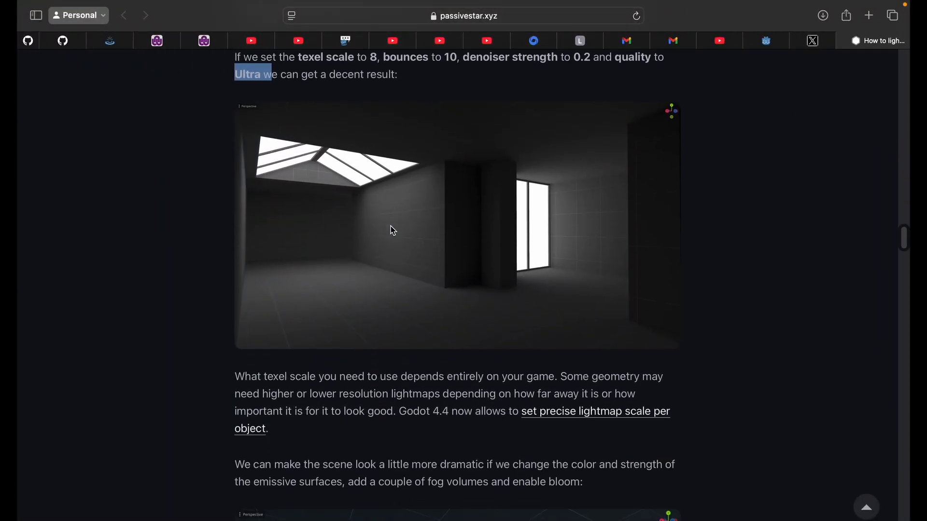
- Scroll through the article's Outdoors section, comparing the default bake with texel density 12
{"action": "scroll", "scroll_direction": "down", "scroll_amount": 3}
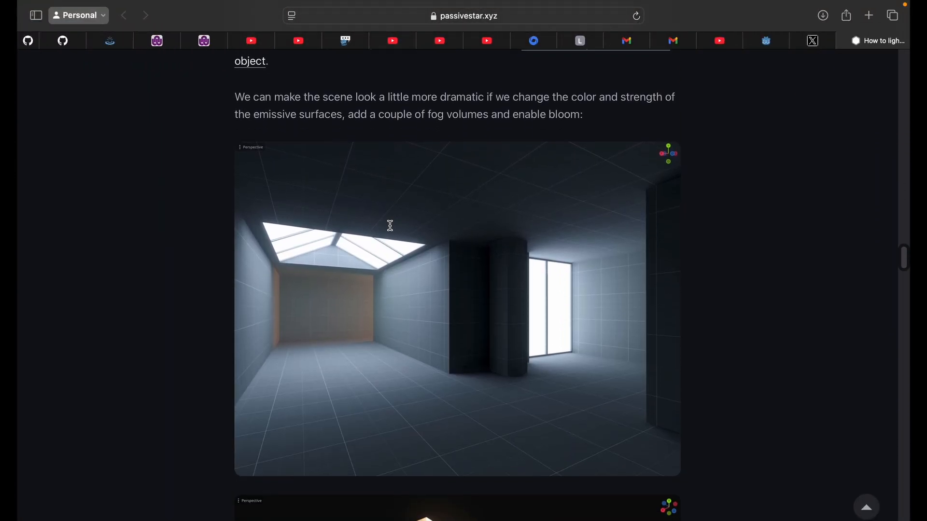
{"action": "scroll", "scroll_direction": "down", "scroll_amount": 3}
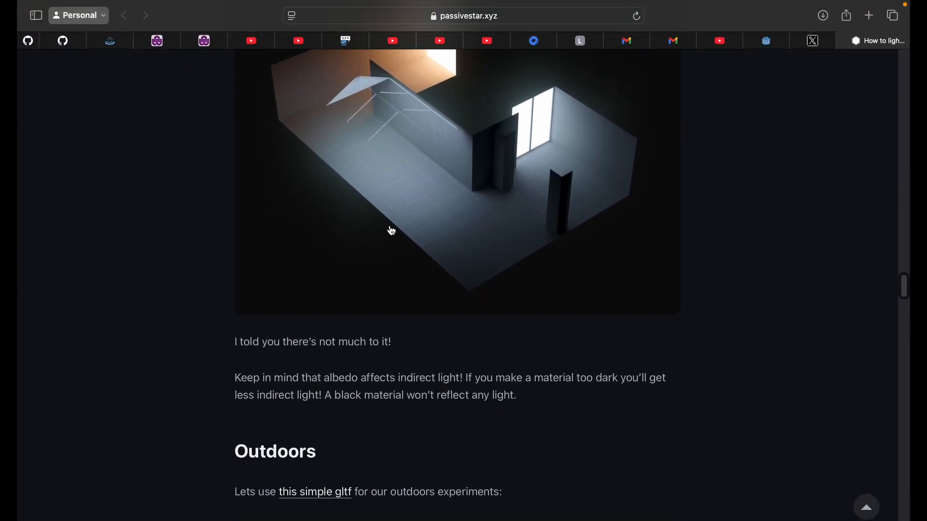
{"action": "scroll", "scroll_direction": "down", "scroll_amount": 3}
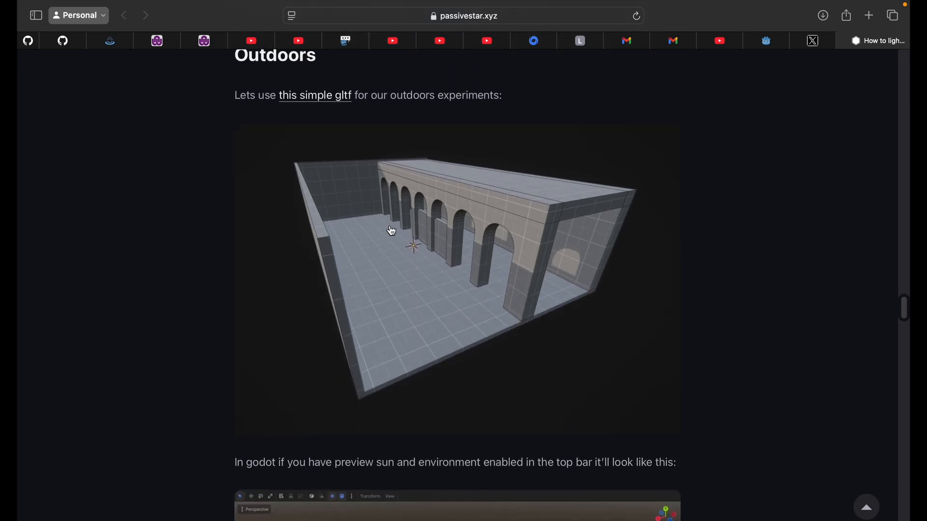
{"action": "scroll", "scroll_direction": "down", "scroll_amount": 3}
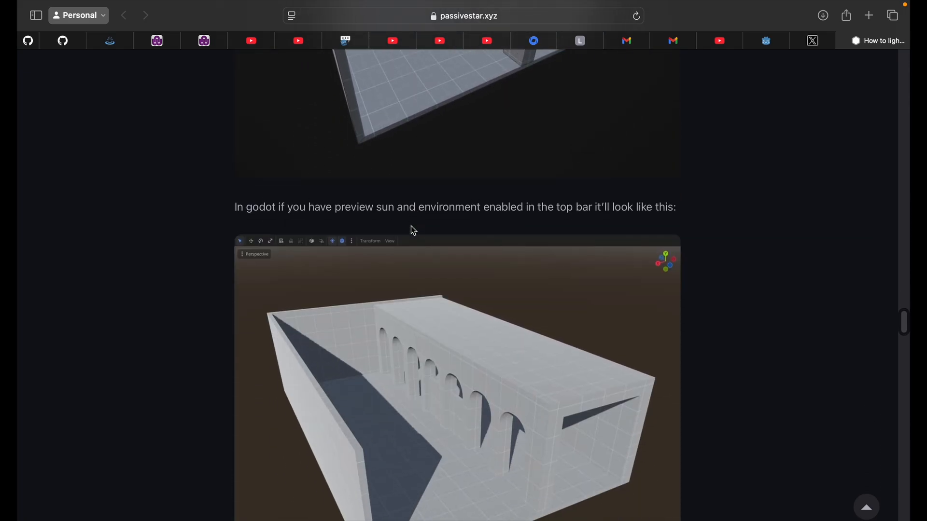
{"action": "scroll", "scroll_direction": "down", "scroll_amount": 3}
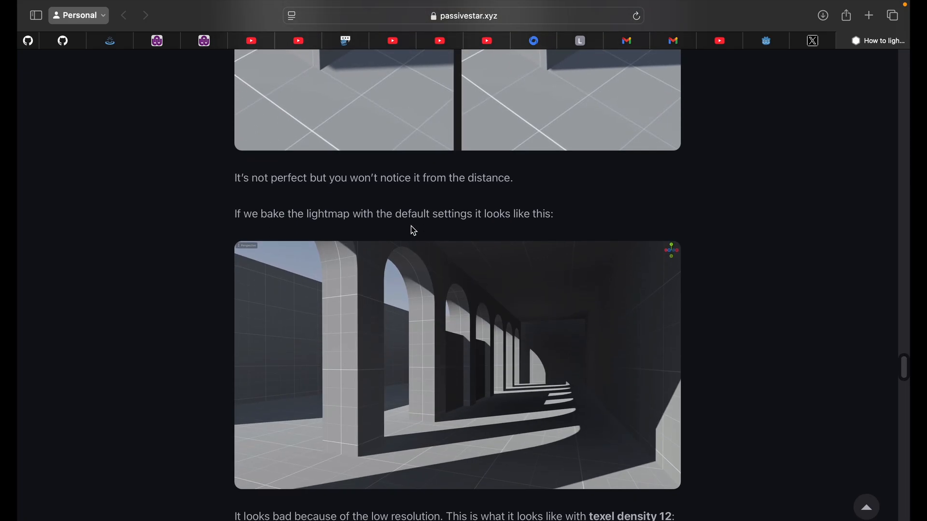
{"action": "scroll", "scroll_direction": "down", "scroll_amount": 3}
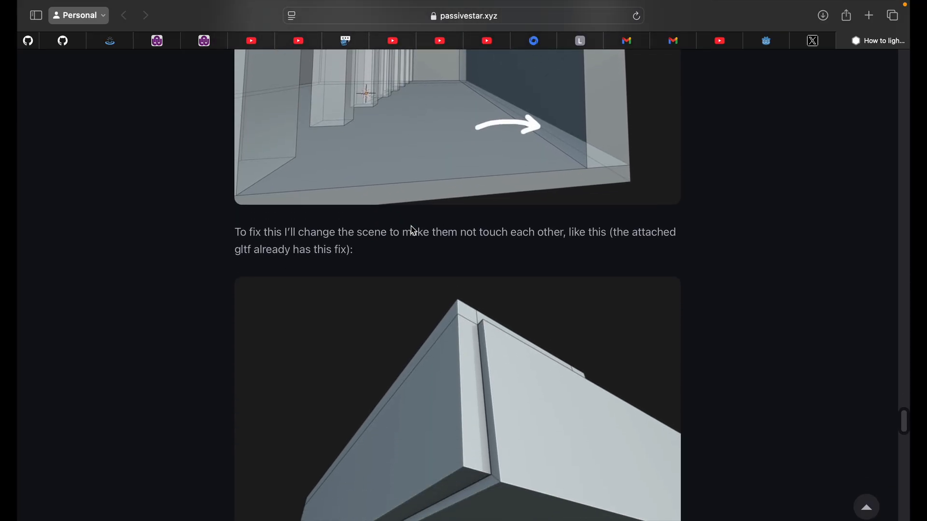
{"action": "scroll", "scroll_direction": "down", "scroll_amount": 3}
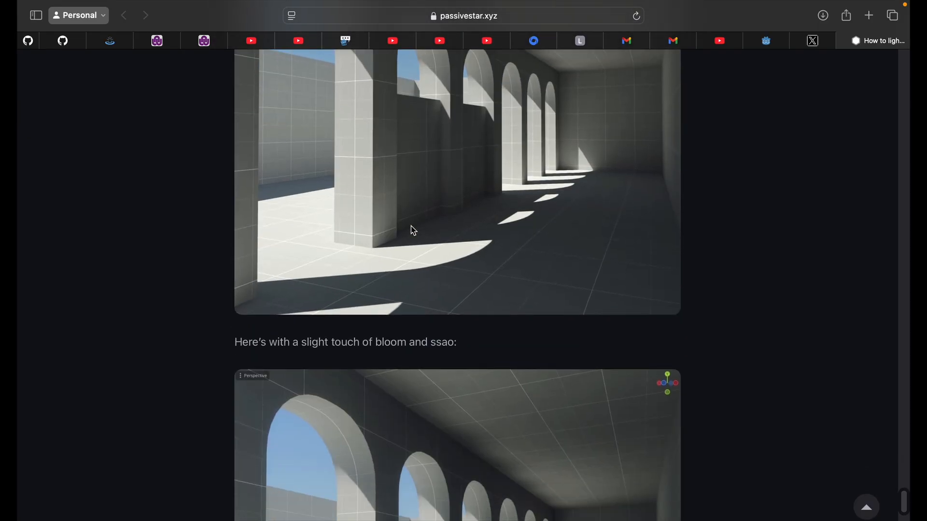
{"action": "scroll", "scroll_direction": "down", "scroll_amount": 3}
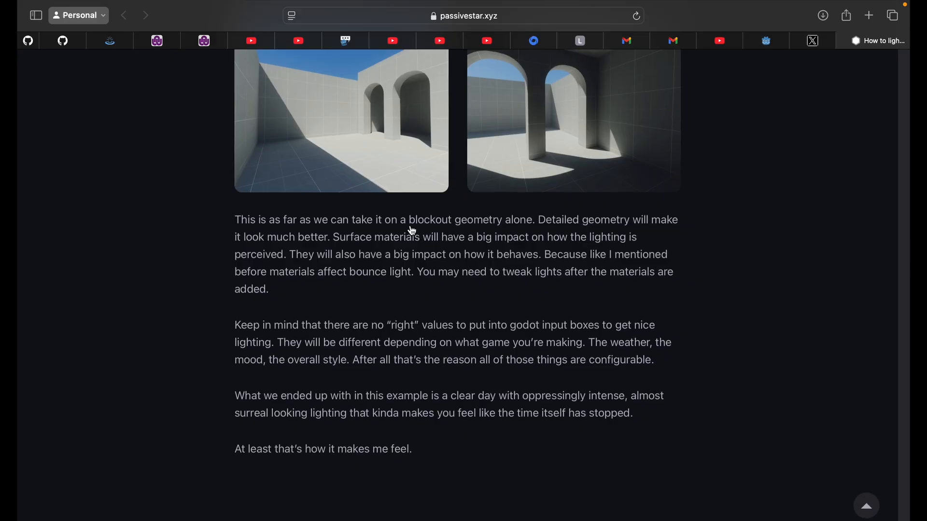
{"action": "scroll", "scroll_direction": "up", "scroll_amount": 3}
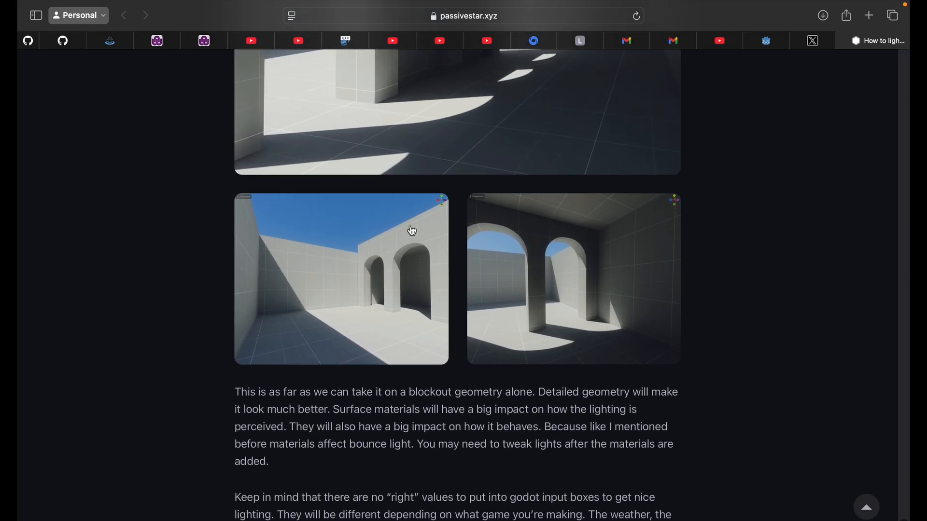
{"action": "scroll", "scroll_direction": "down", "scroll_amount": 3}
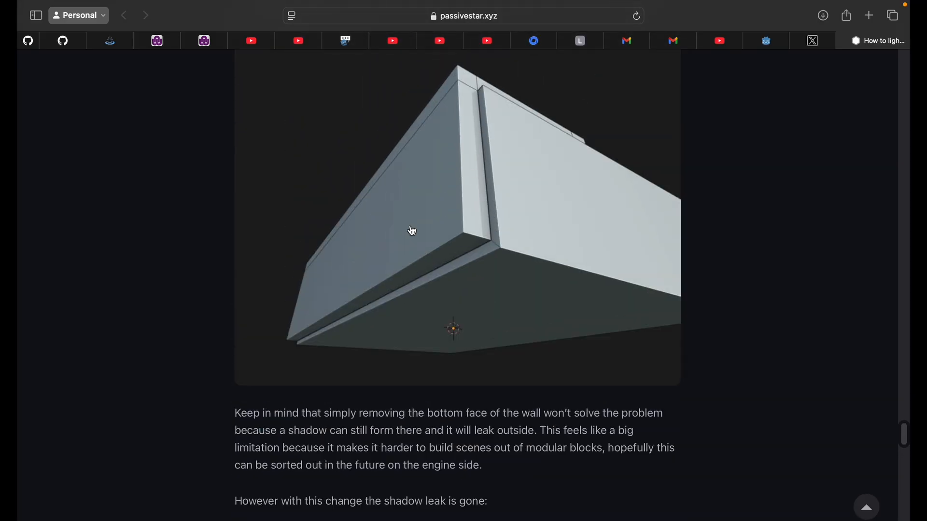
{"action": "scroll", "scroll_direction": "down", "scroll_amount": 3}
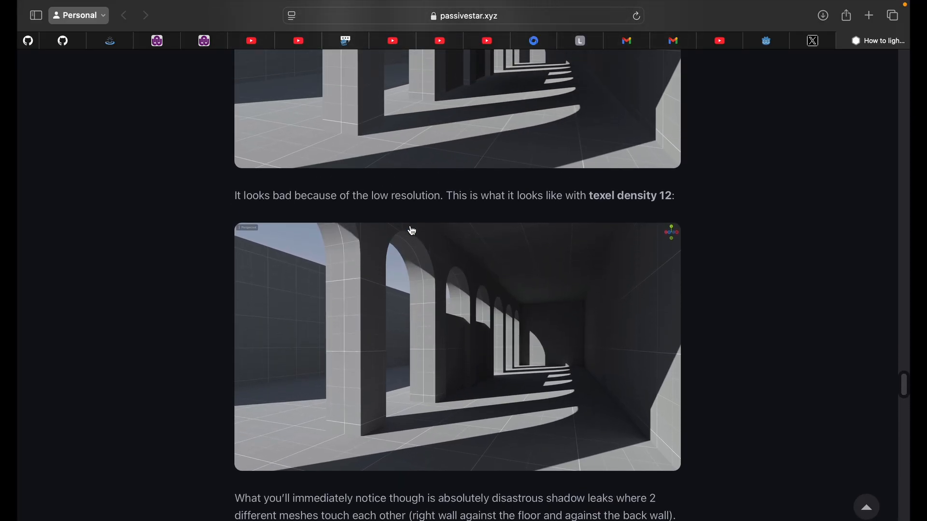